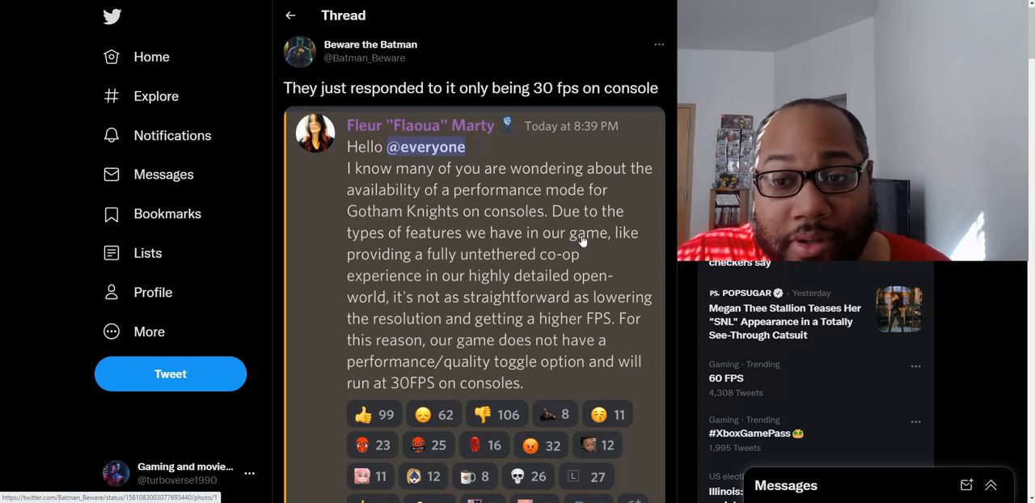
pyautogui.moveTo(618, 268)
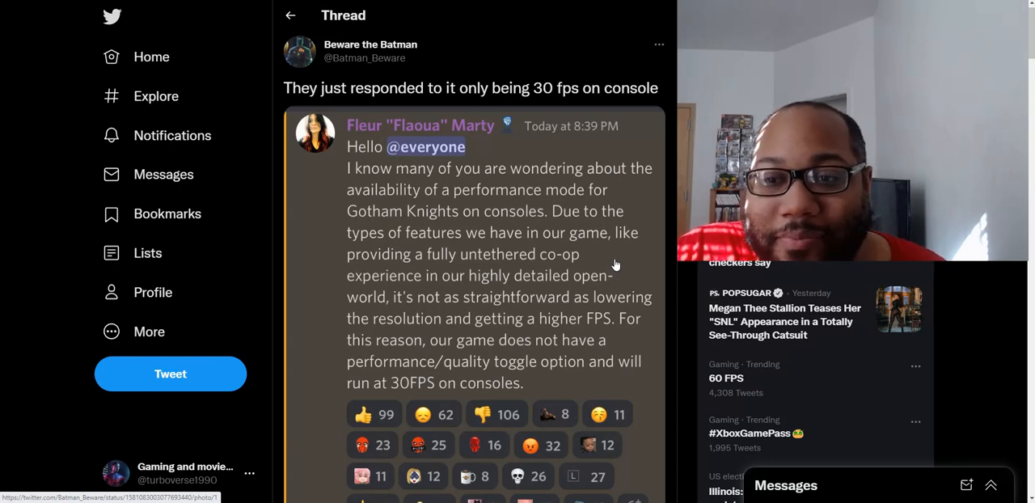
pyautogui.moveTo(630, 263)
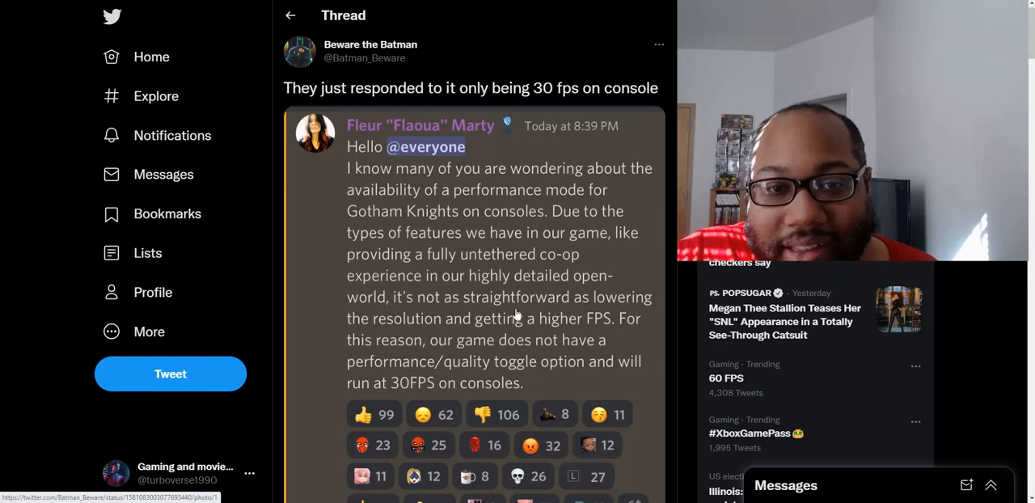
# Step: Scroll down past the cat photo and PS4 comments to replies about 60 FPS and missing PS4/Xbox One versions
pyautogui.scroll(-3)
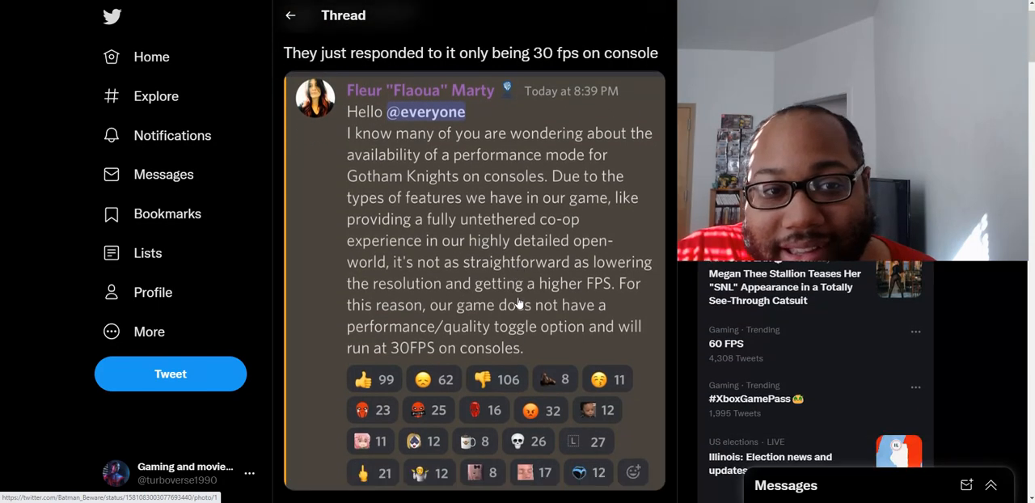
pyautogui.scroll(-3)
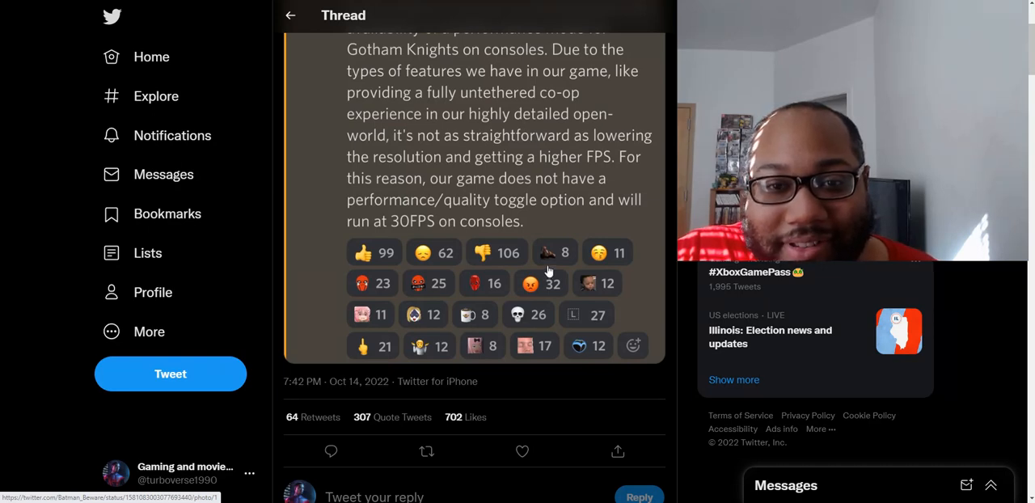
pyautogui.scroll(-3)
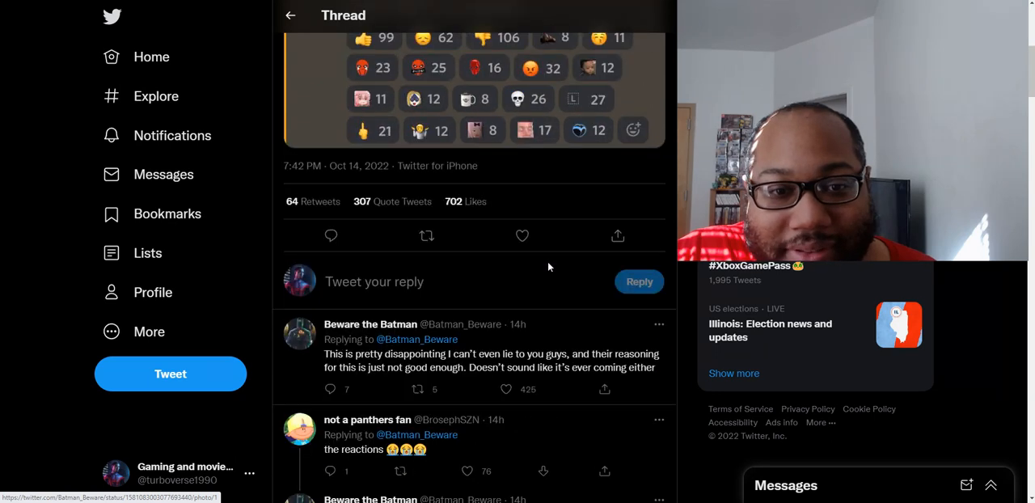
pyautogui.scroll(-3)
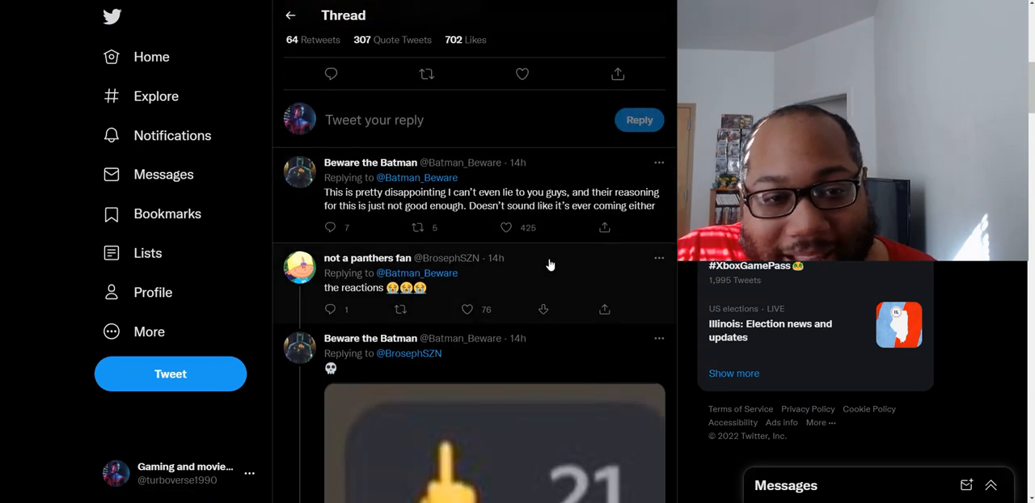
pyautogui.scroll(-3)
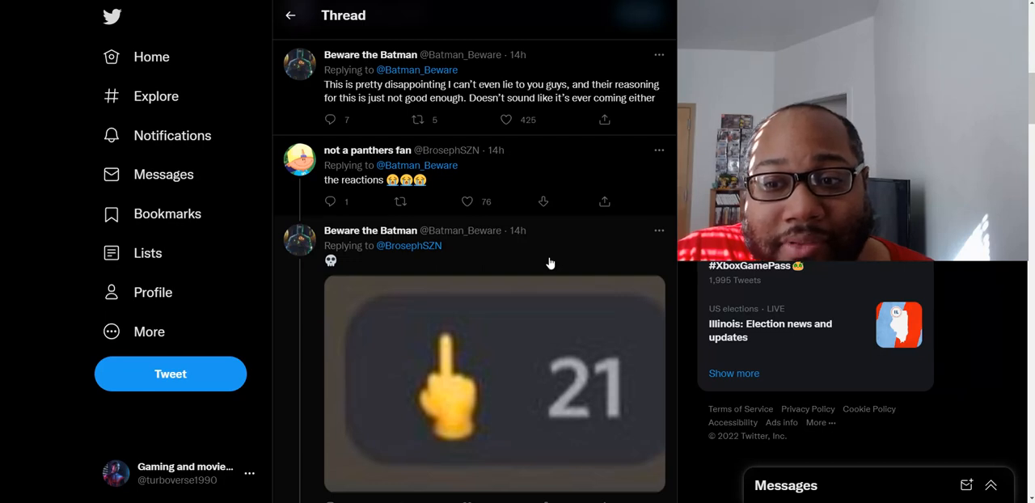
pyautogui.scroll(-3)
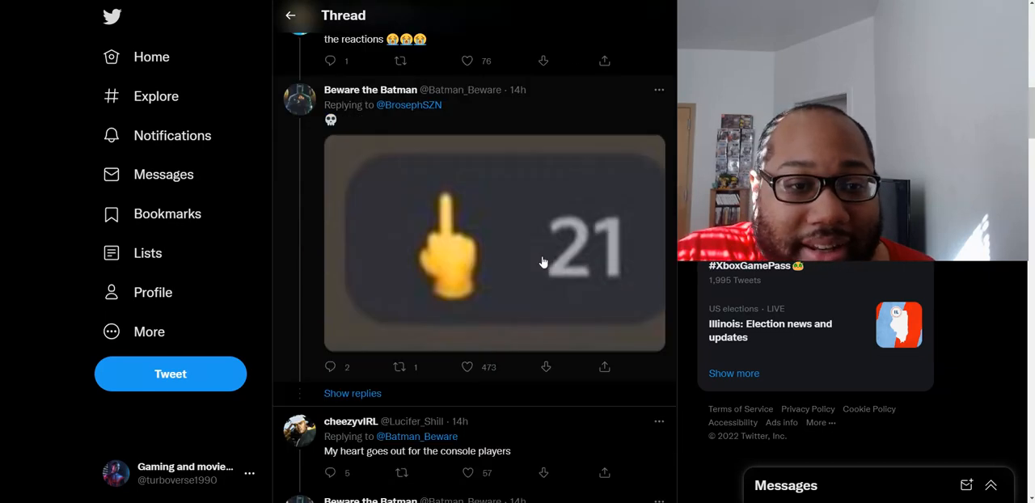
pyautogui.scroll(-3)
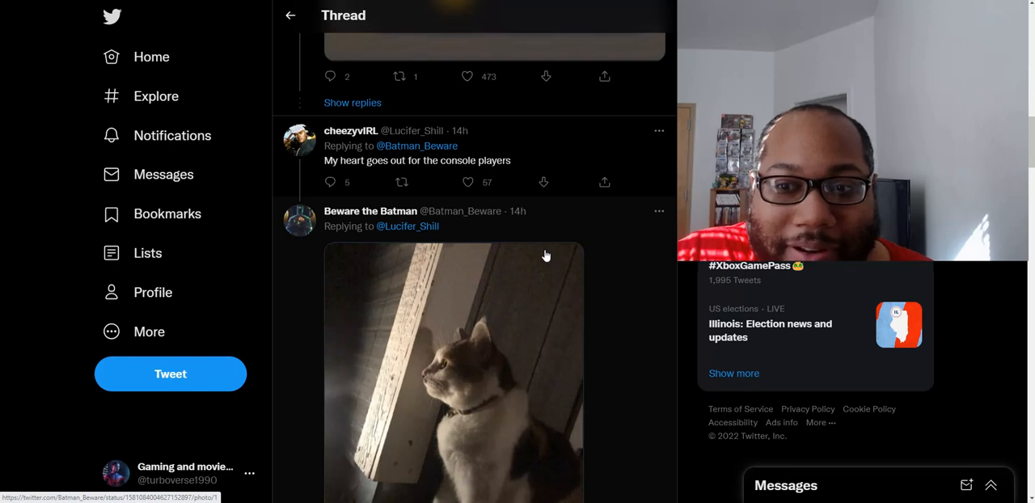
pyautogui.scroll(-3)
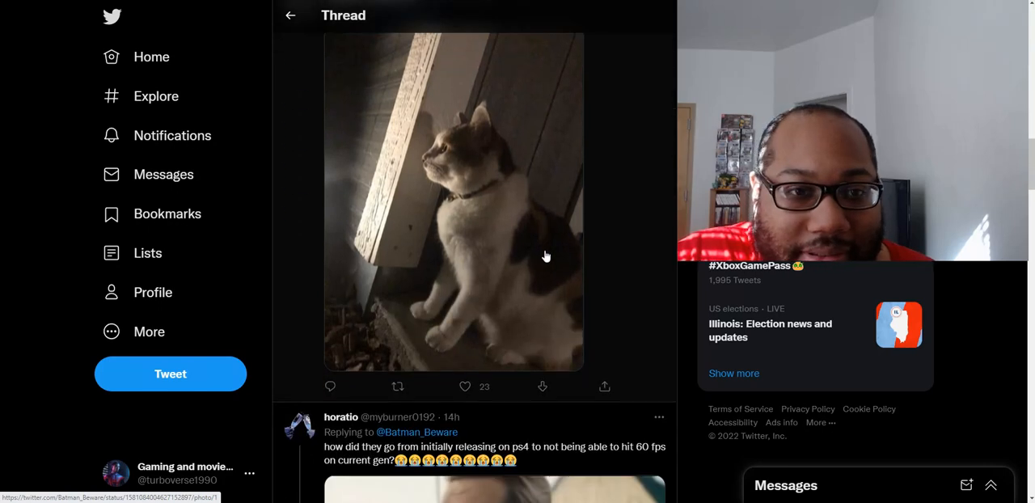
pyautogui.scroll(-3)
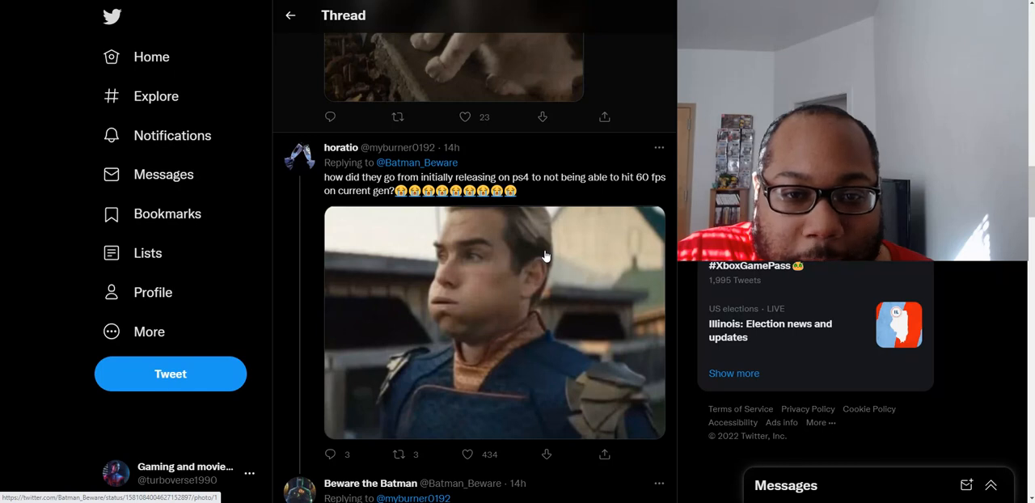
pyautogui.scroll(-3)
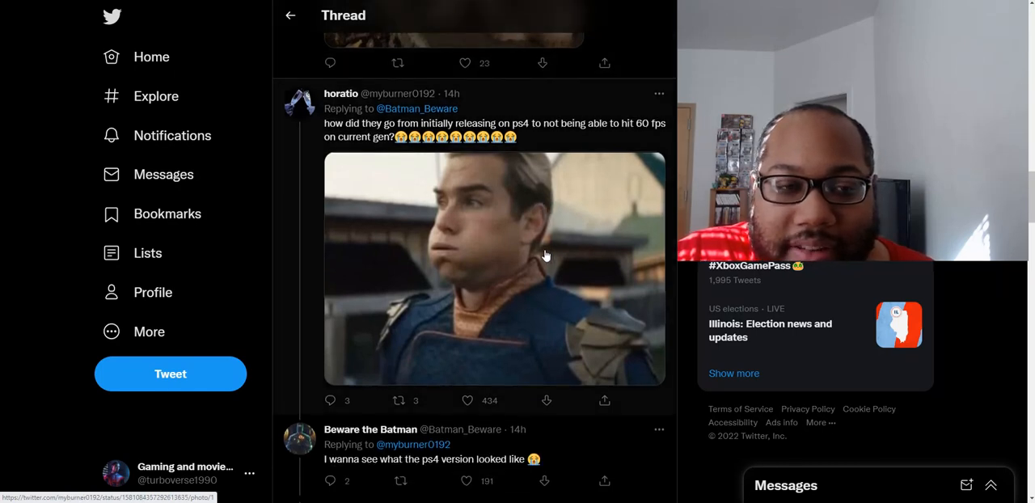
pyautogui.scroll(-3)
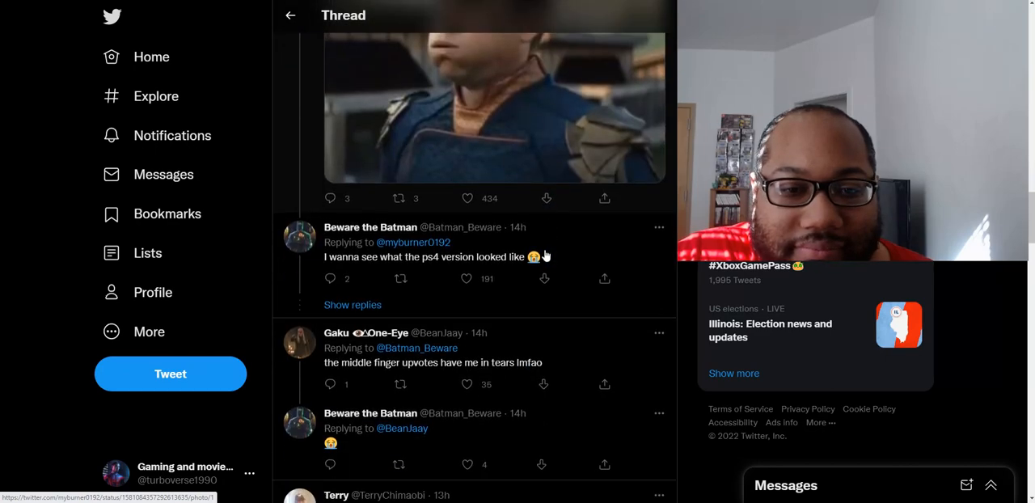
pyautogui.scroll(-3)
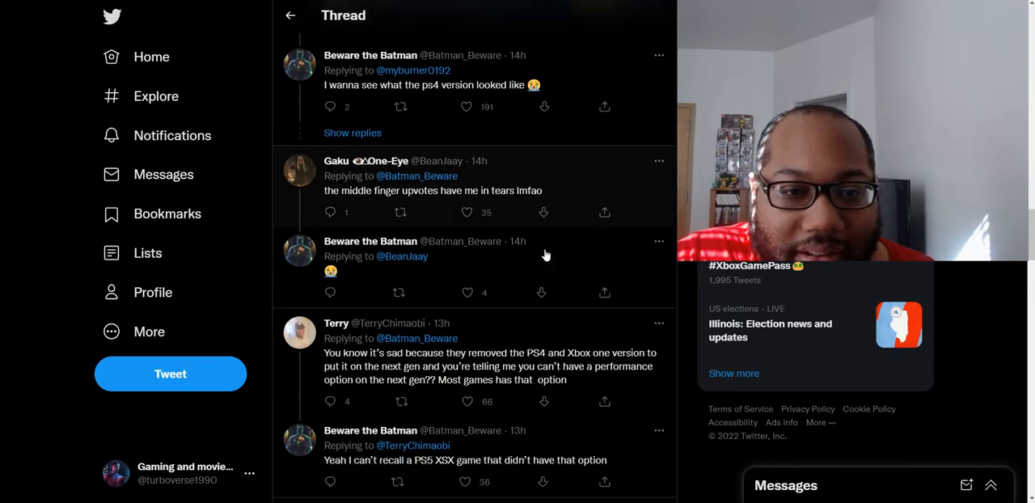
pyautogui.scroll(-3)
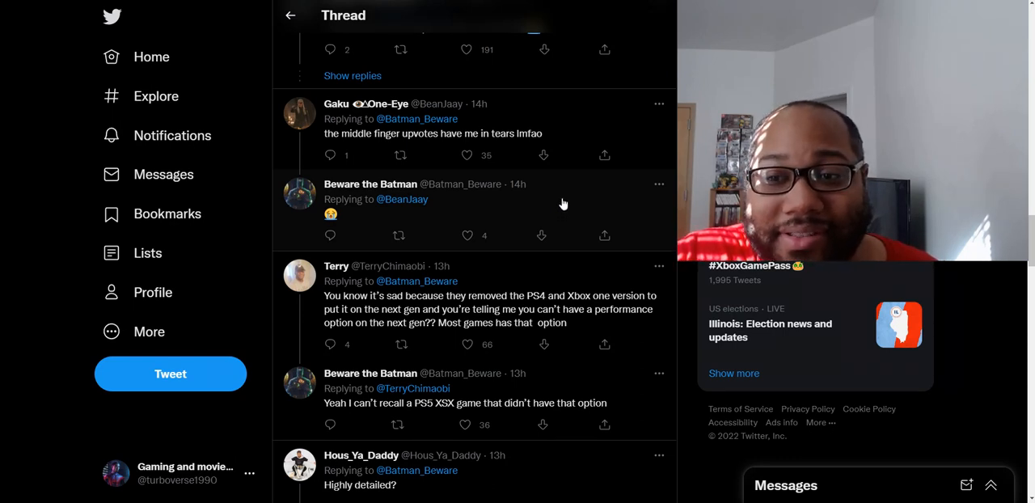
# Step: Scroll further to replies about Unreal engines, being used to 30 FPS, and skipping the game
pyautogui.scroll(-3)
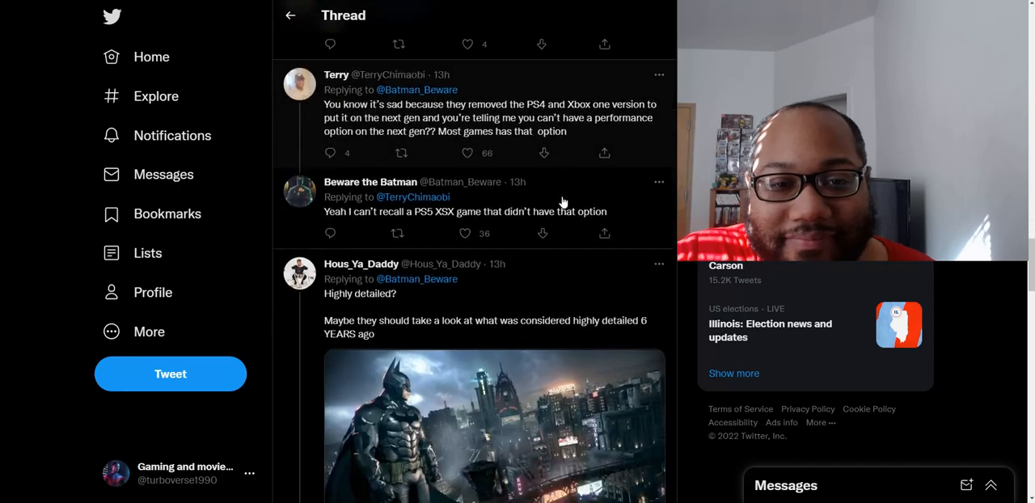
pyautogui.scroll(-3)
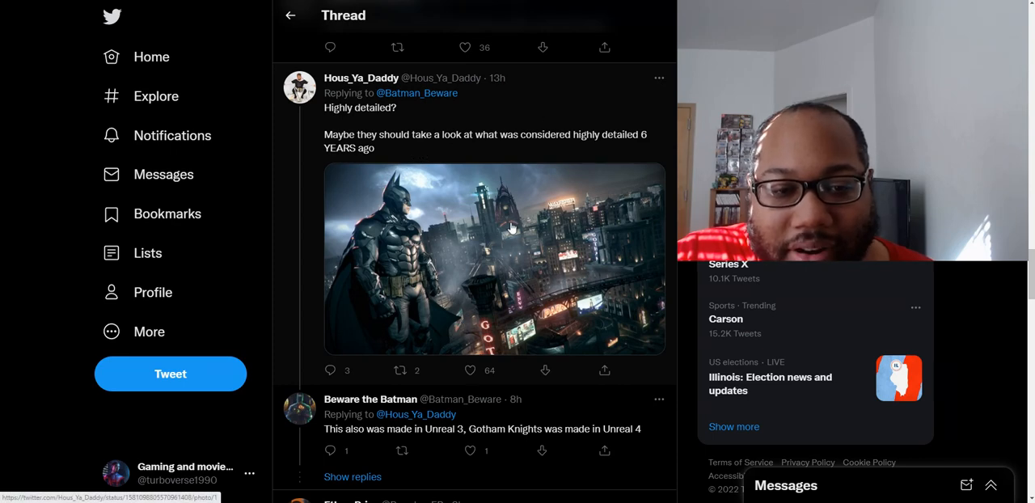
pyautogui.scroll(-3)
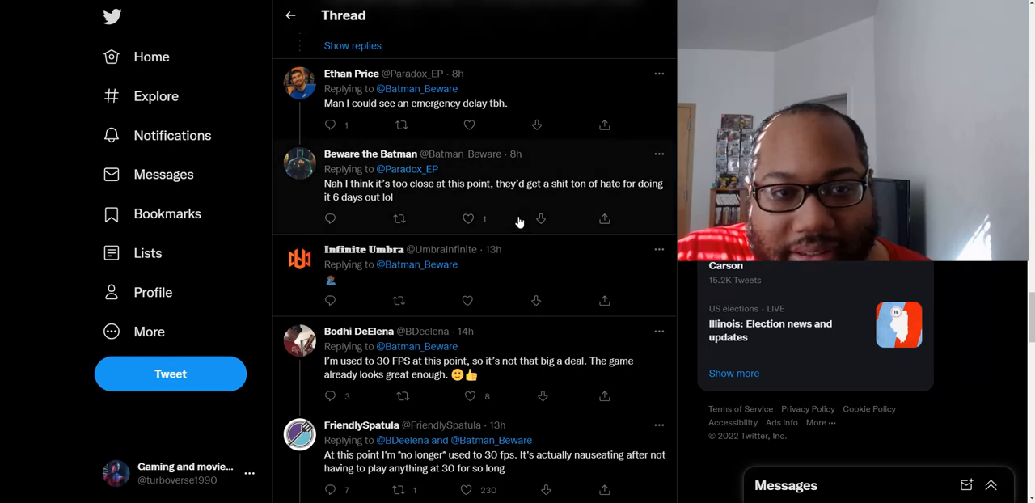
pyautogui.moveTo(518, 223)
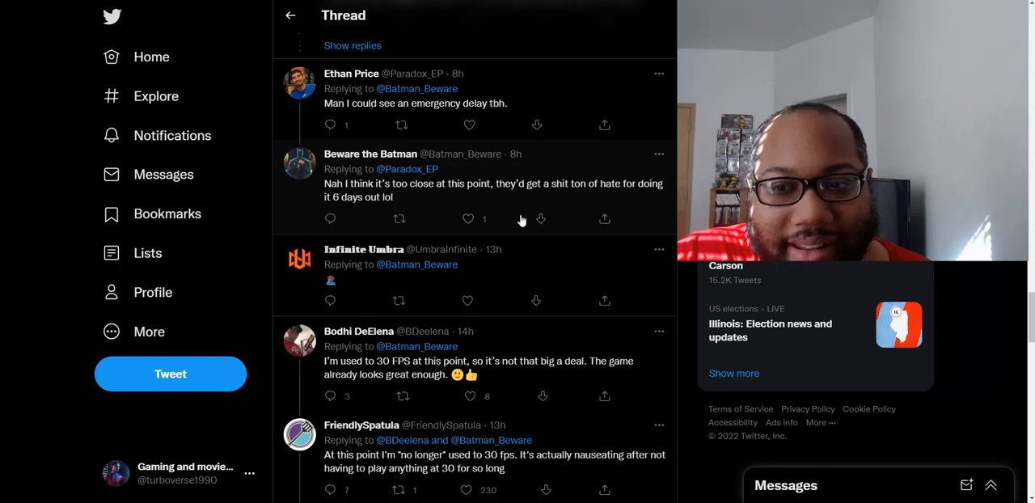
pyautogui.scroll(-3)
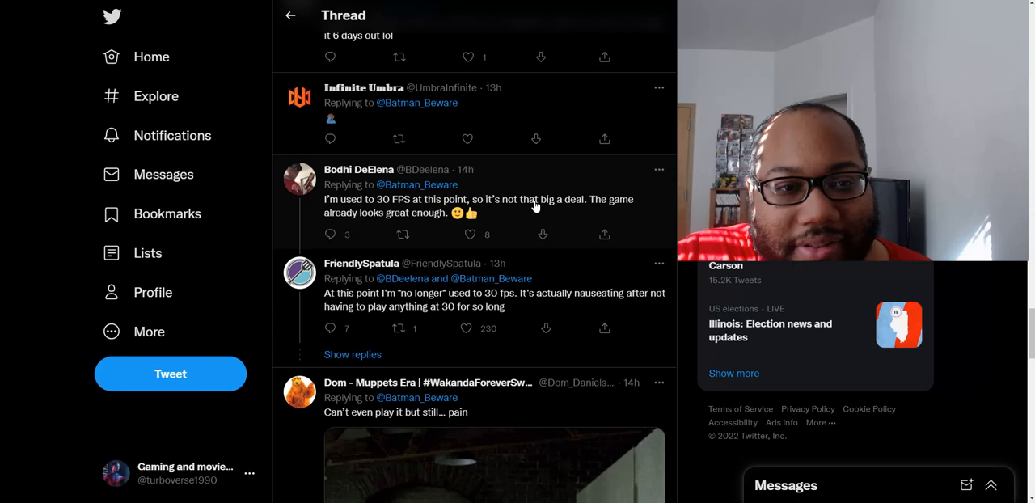
pyautogui.scroll(-3)
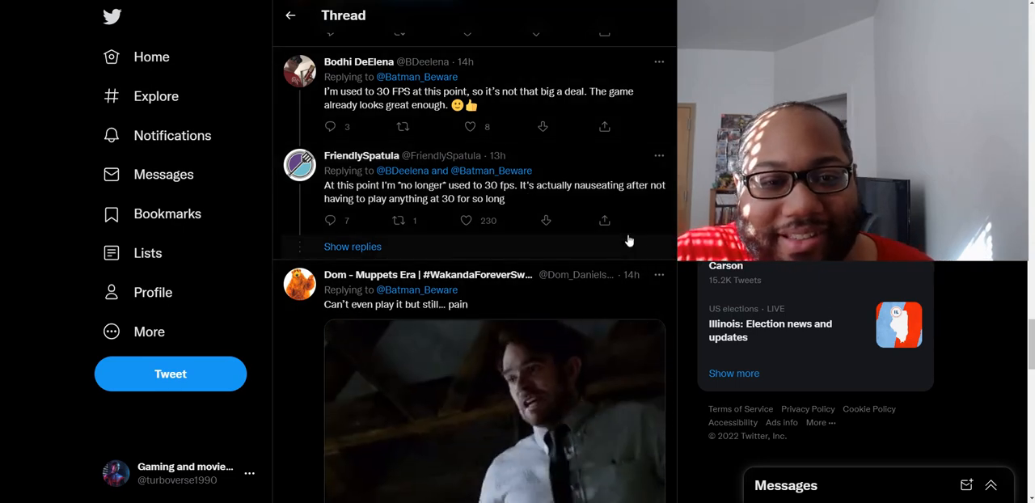
pyautogui.scroll(-3)
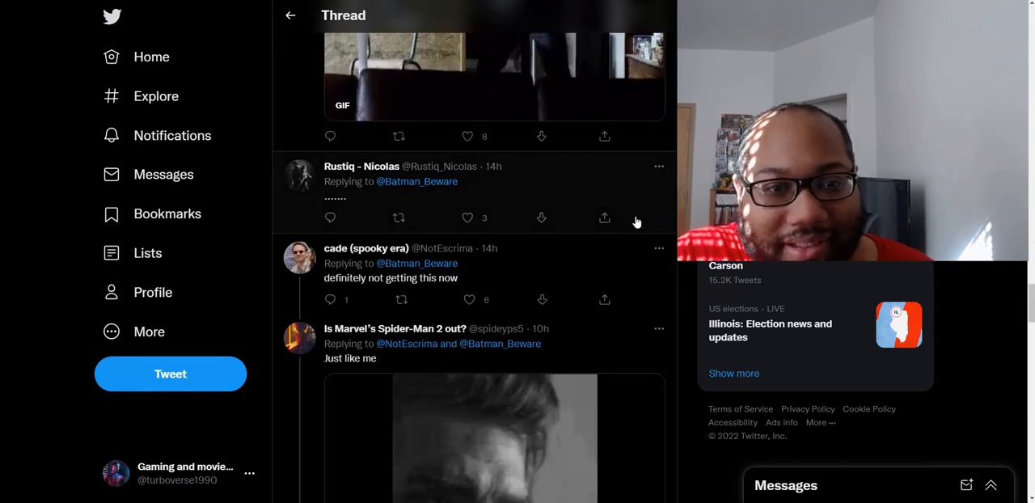
# Step: Scroll down through replies about cancelled preorders over the 30 FPS news
pyautogui.scroll(-3)
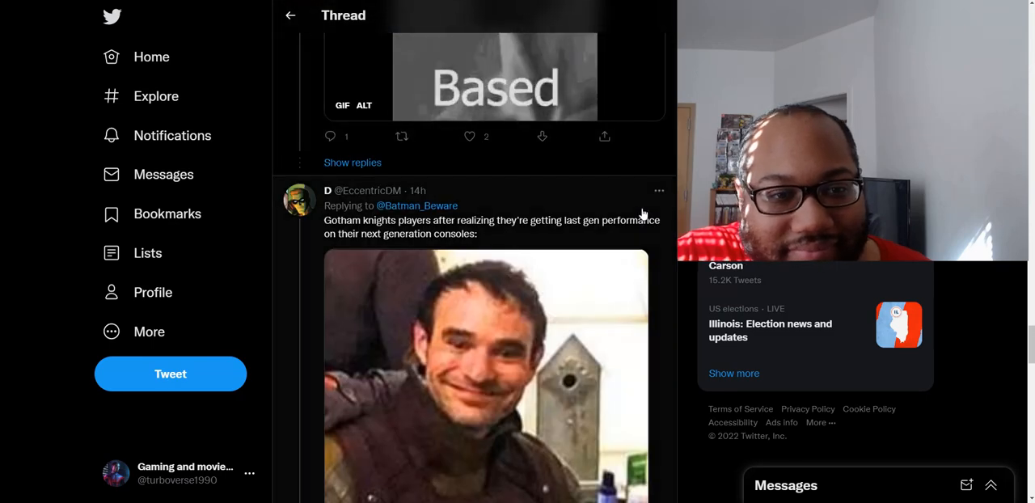
pyautogui.scroll(-3)
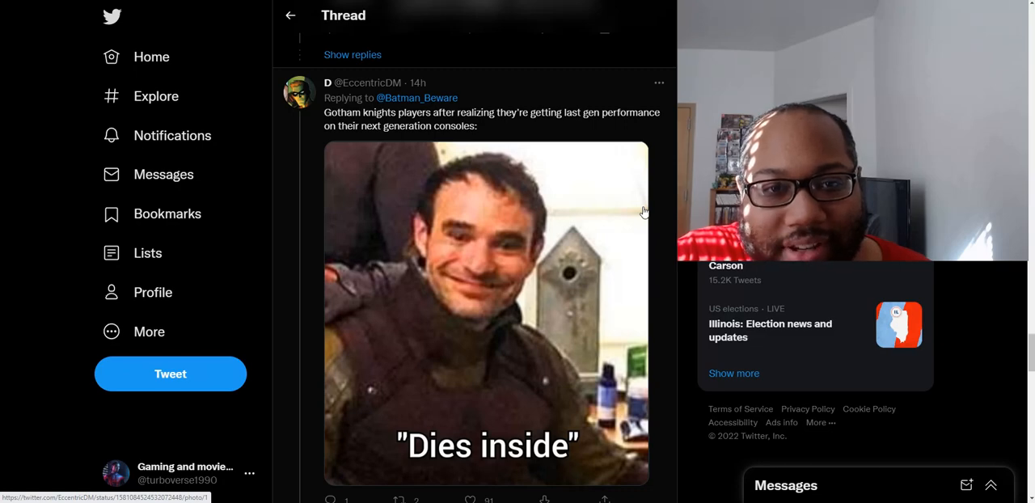
pyautogui.scroll(-3)
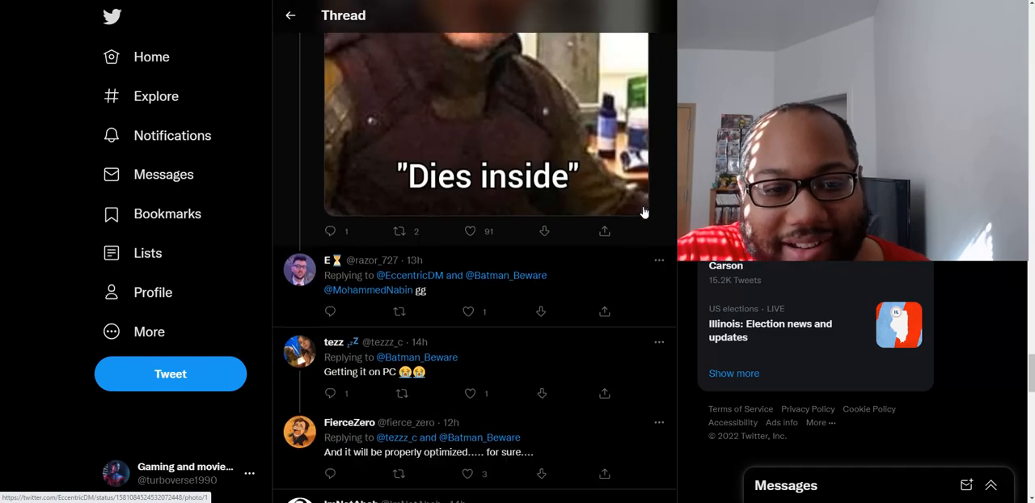
pyautogui.scroll(-3)
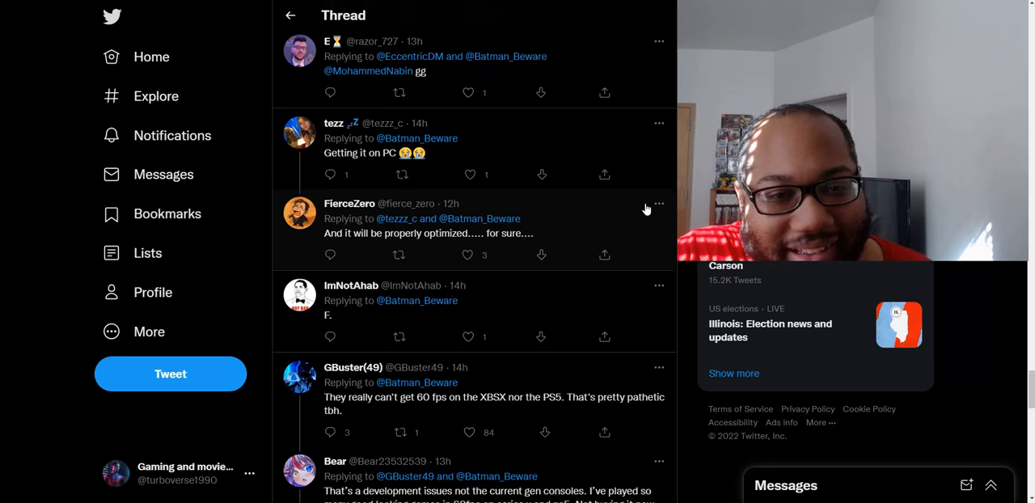
pyautogui.scroll(-3)
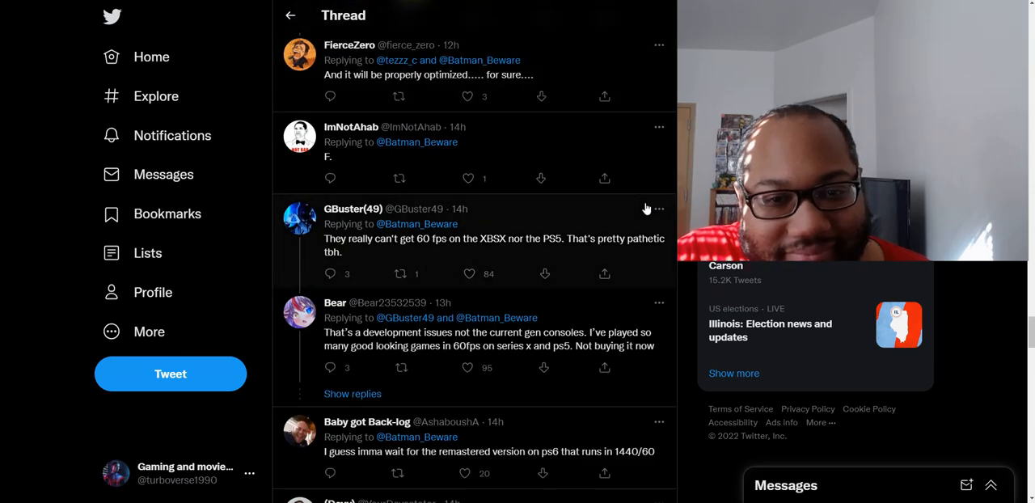
pyautogui.scroll(-3)
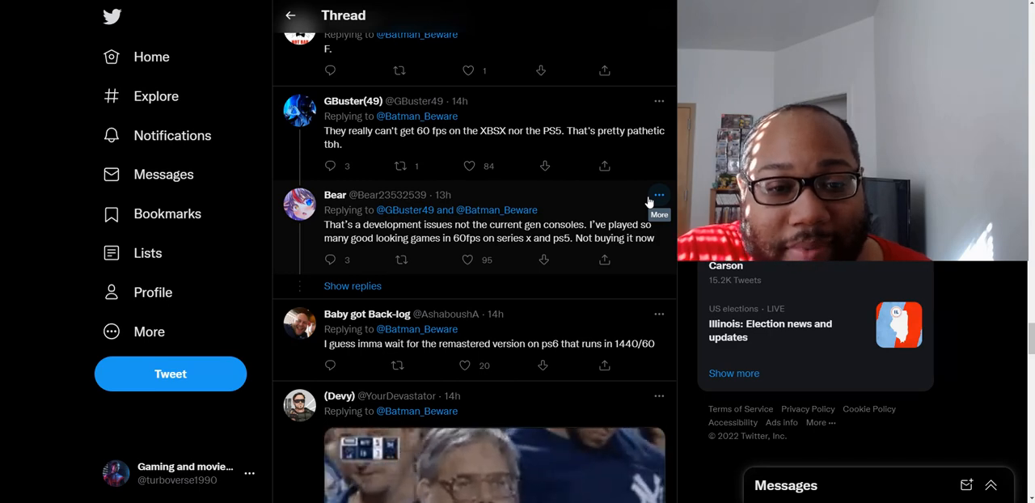
pyautogui.scroll(-3)
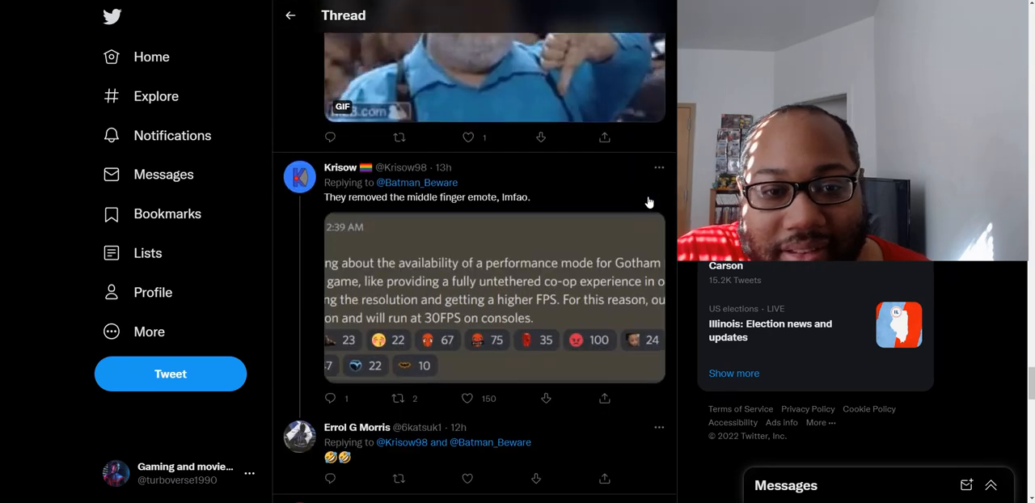
pyautogui.scroll(-3)
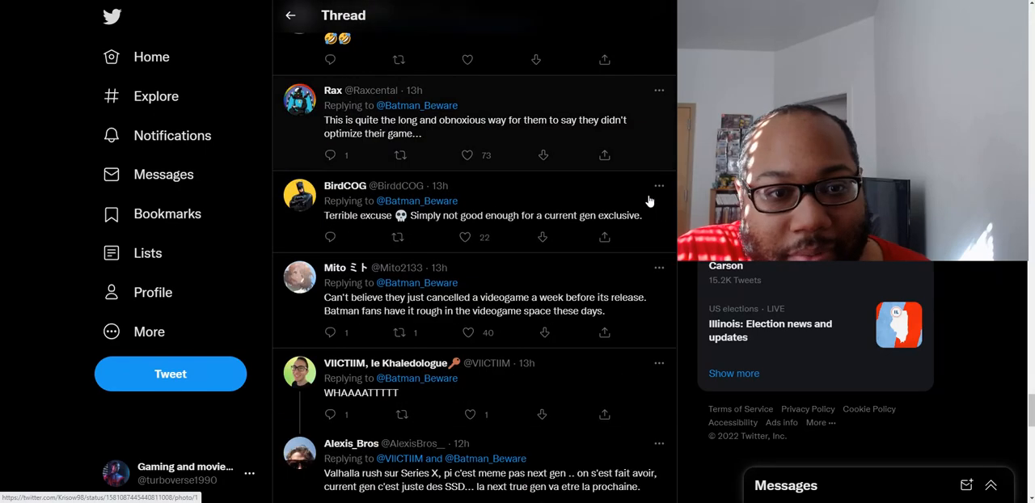
pyautogui.scroll(-3)
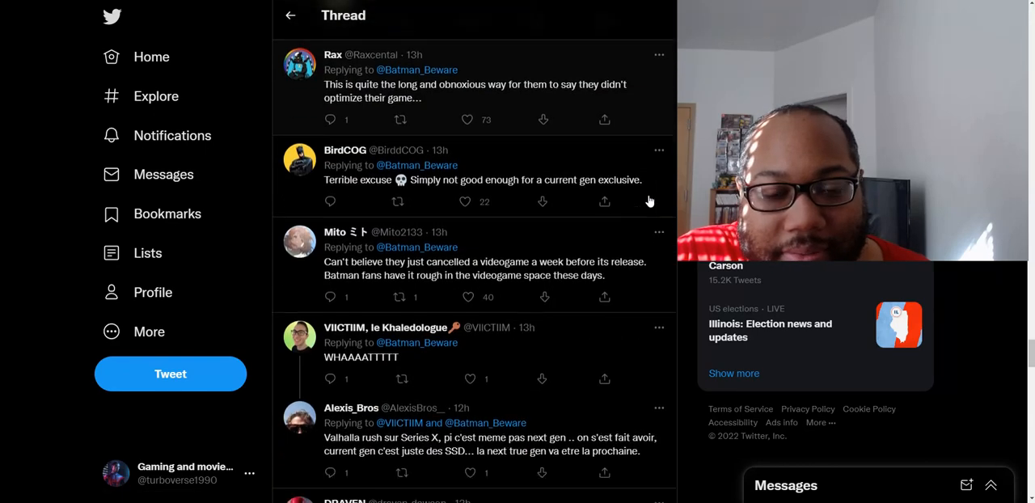
# Step: Continue to complaints about an unoptimized PC mess and 60fps co-op trade-offs
pyautogui.scroll(-3)
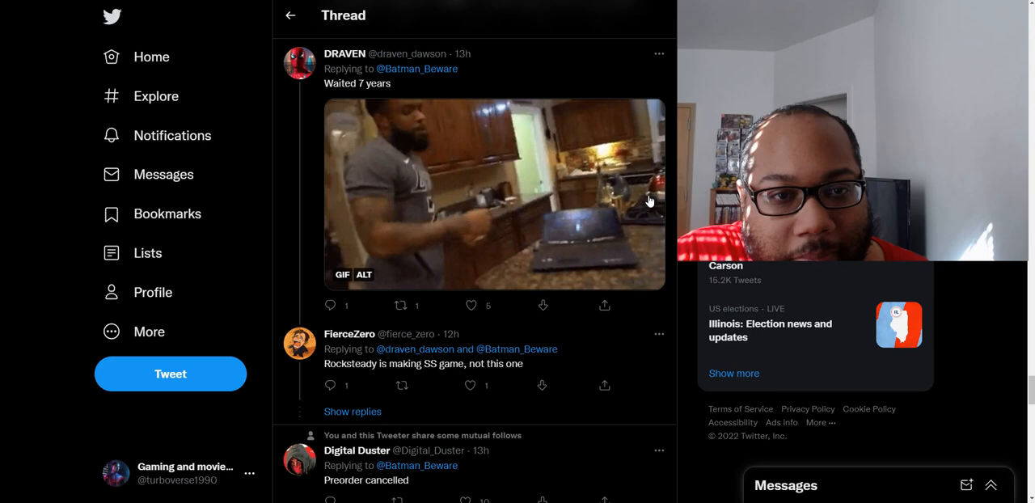
pyautogui.scroll(-3)
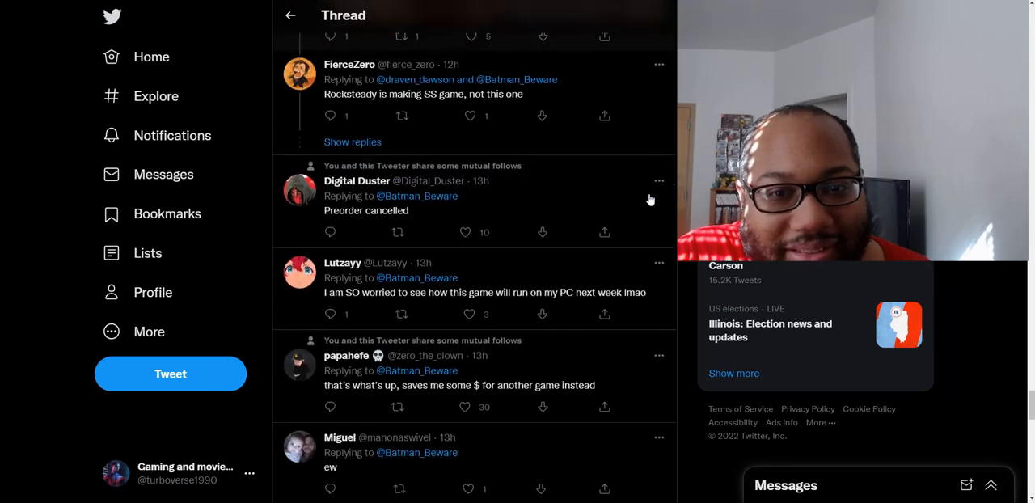
pyautogui.scroll(-3)
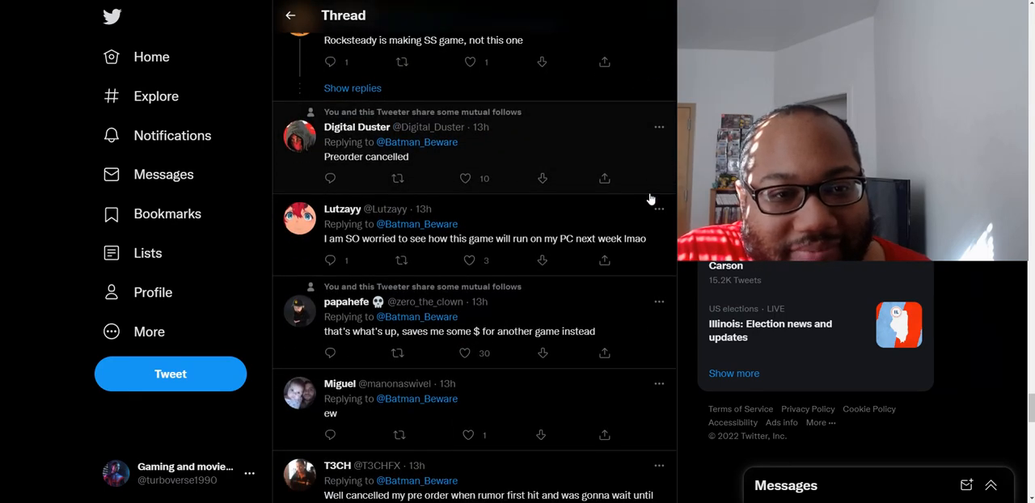
pyautogui.scroll(-3)
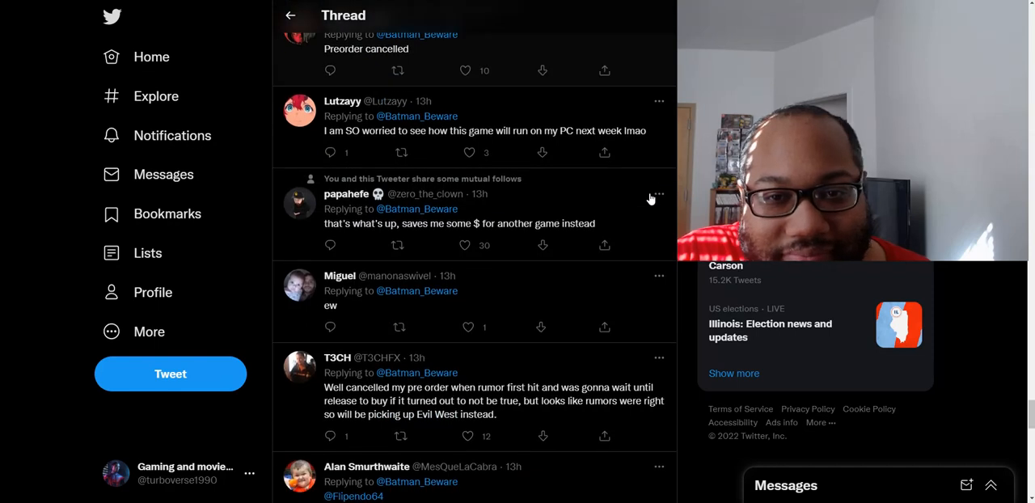
pyautogui.scroll(-3)
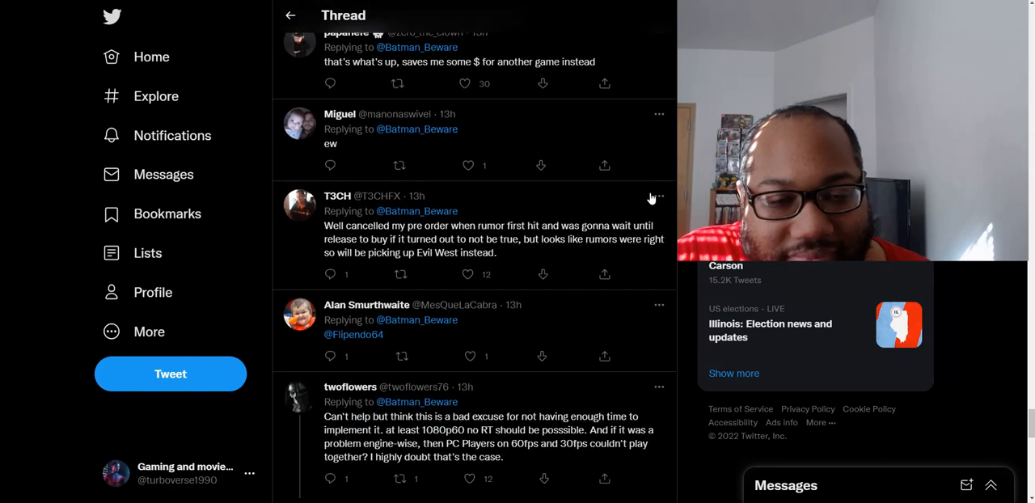
pyautogui.moveTo(660, 197)
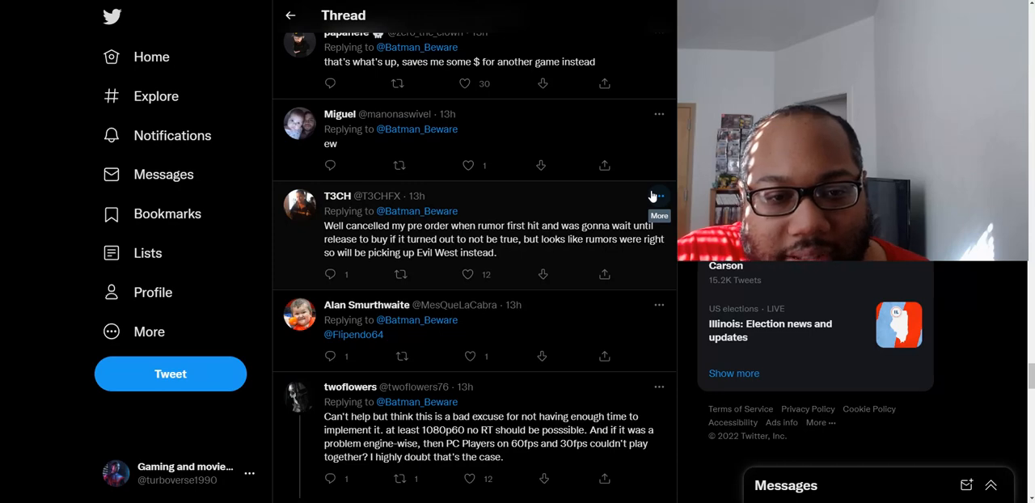
pyautogui.scroll(-3)
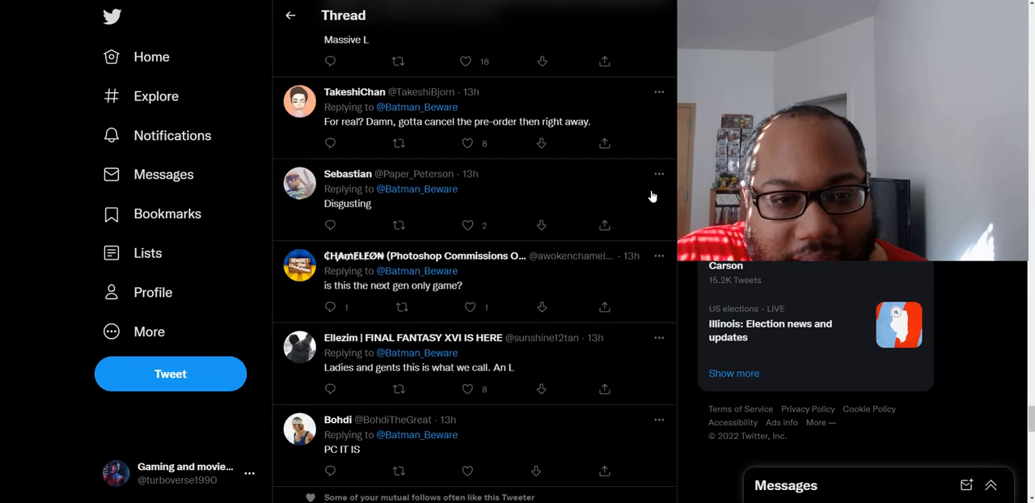
pyautogui.scroll(-3)
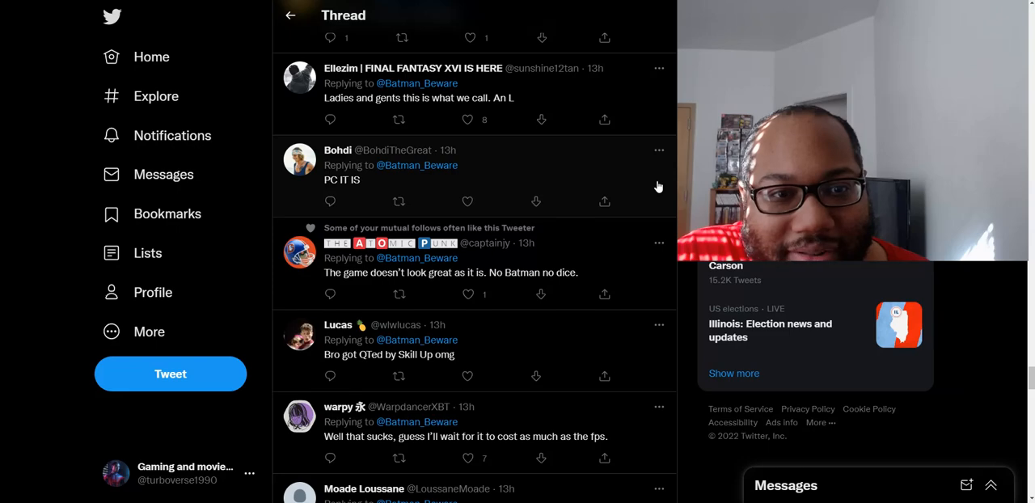
pyautogui.scroll(-3)
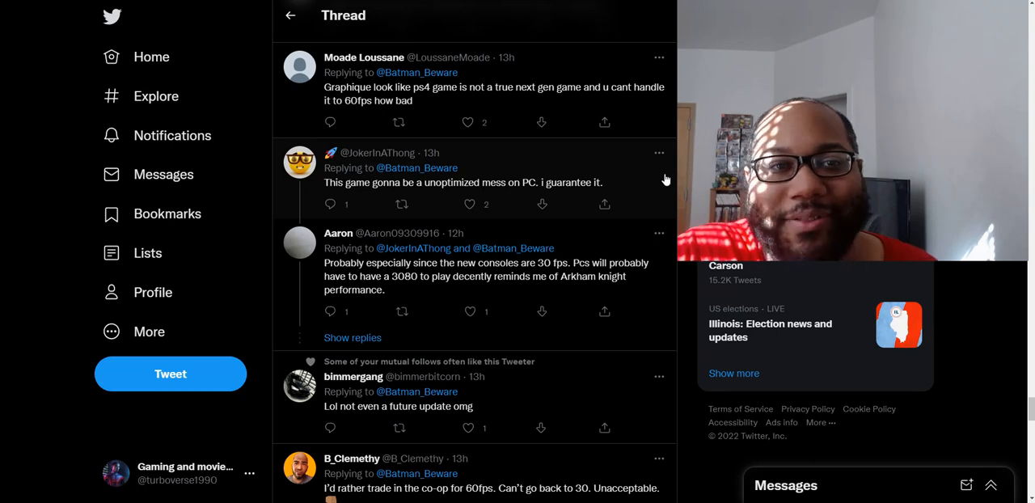
# Step: Scroll past review-bombing, next-gen and Division 2 60fps replies to the Batman 'Not like this' GIF
pyautogui.scroll(-3)
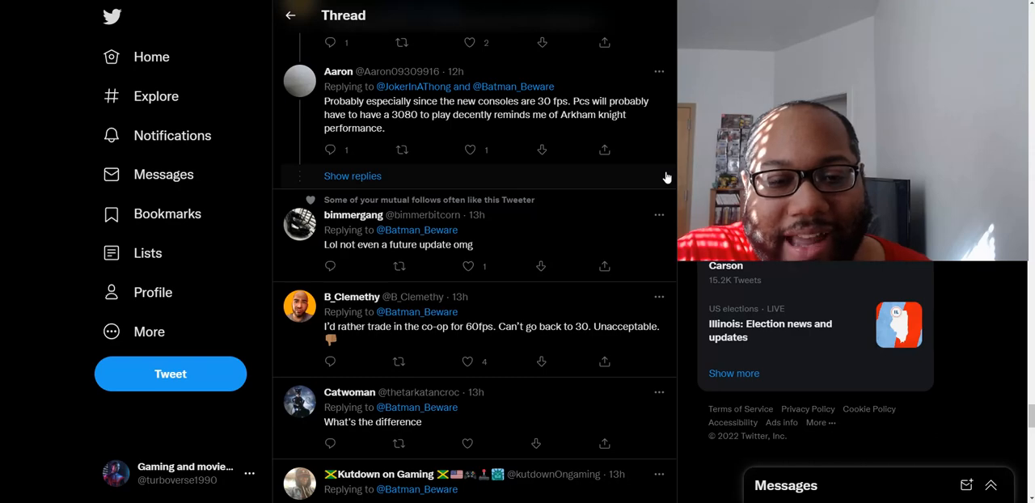
pyautogui.scroll(-3)
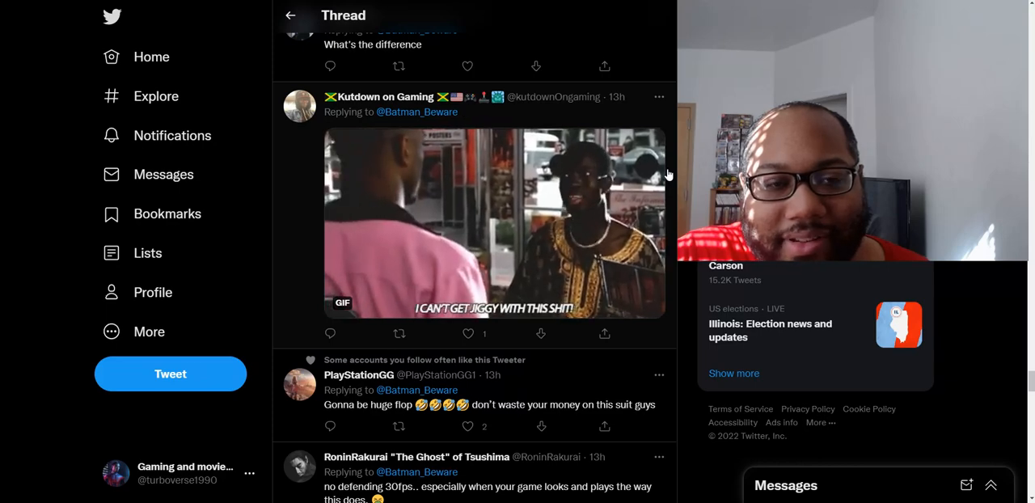
pyautogui.scroll(-3)
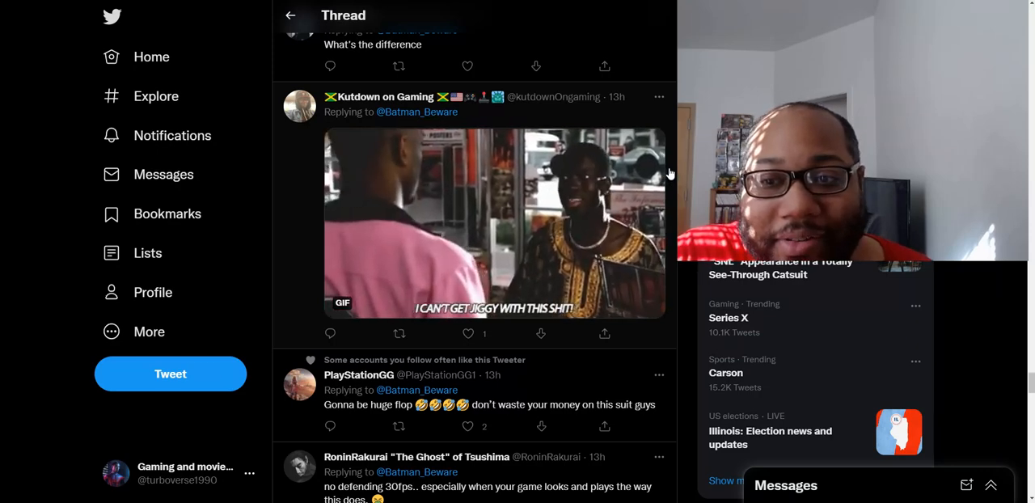
pyautogui.scroll(-3)
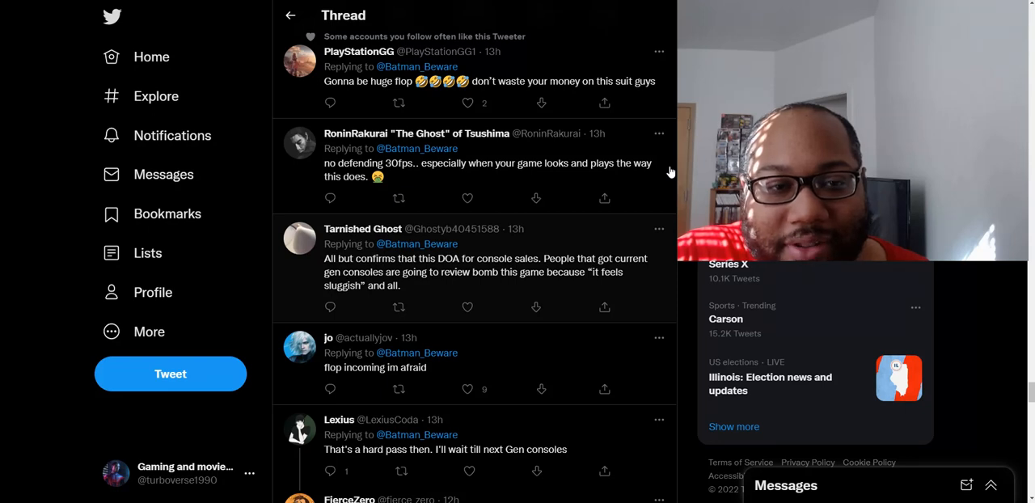
pyautogui.scroll(-3)
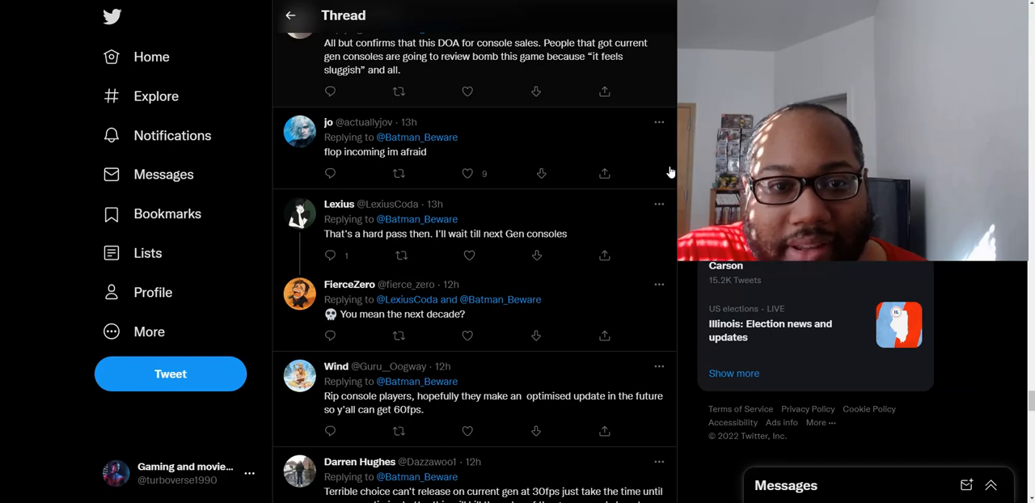
pyautogui.scroll(-3)
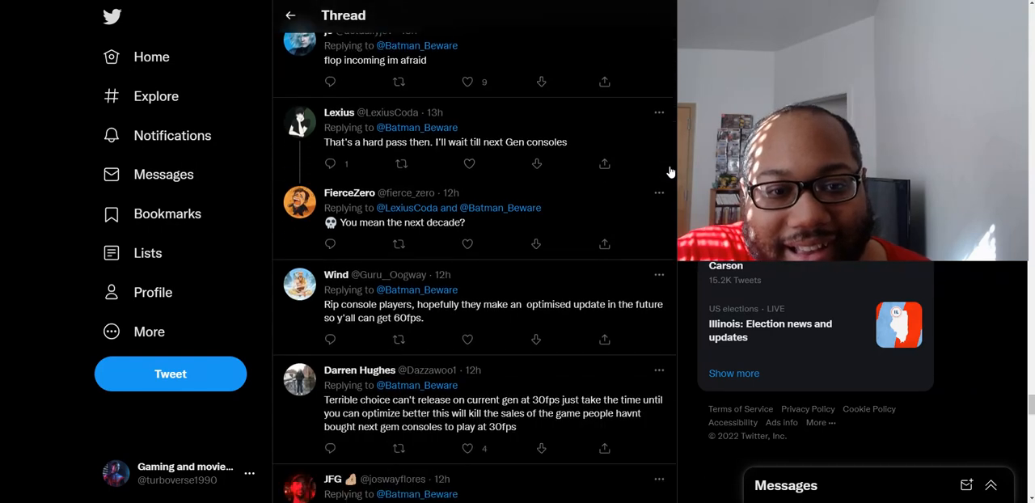
pyautogui.scroll(-3)
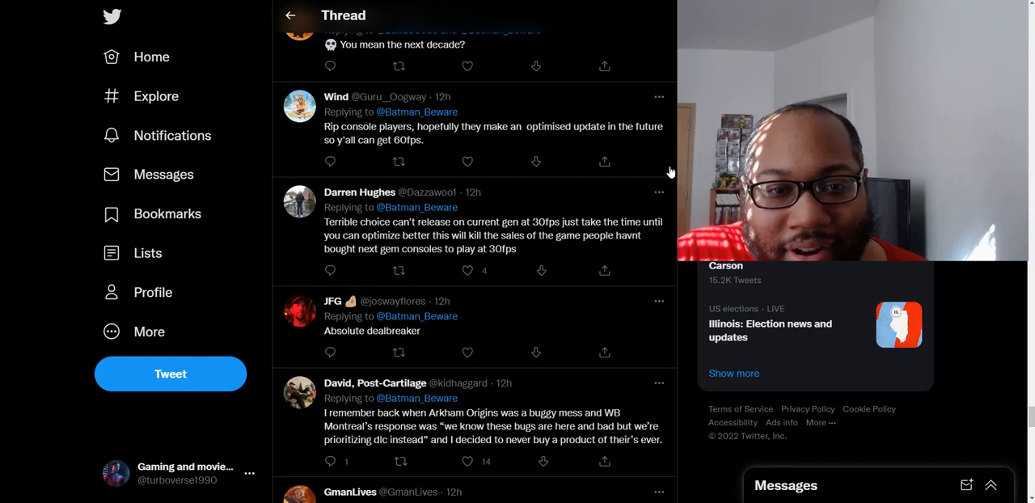
pyautogui.scroll(-3)
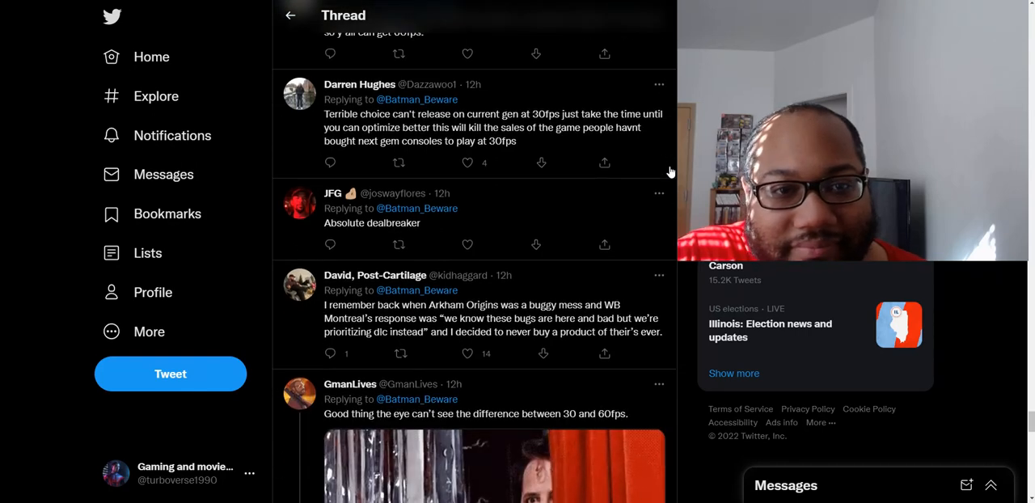
pyautogui.scroll(-3)
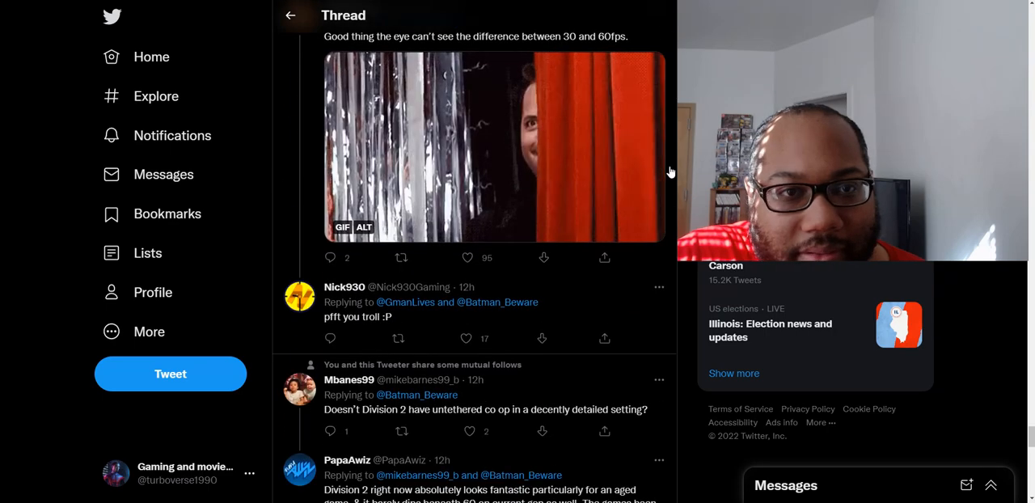
pyautogui.scroll(-3)
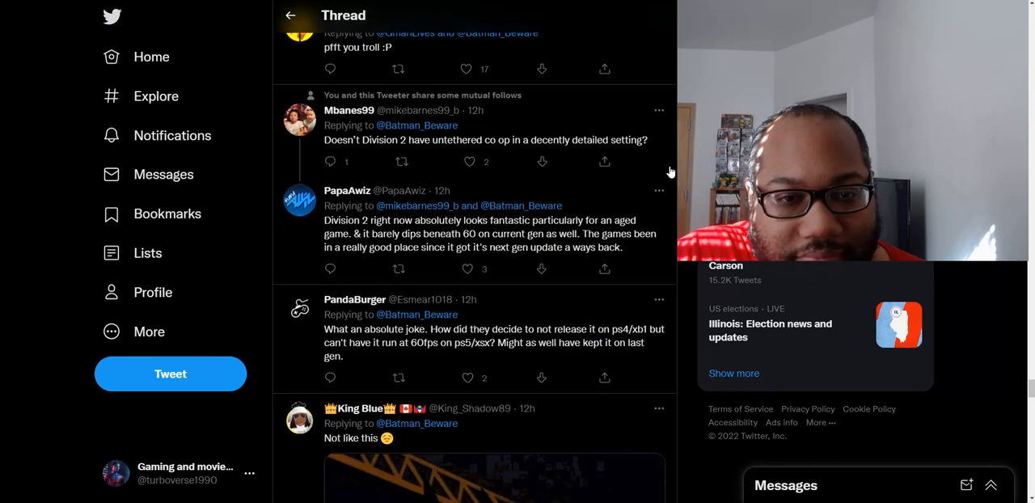
pyautogui.scroll(-3)
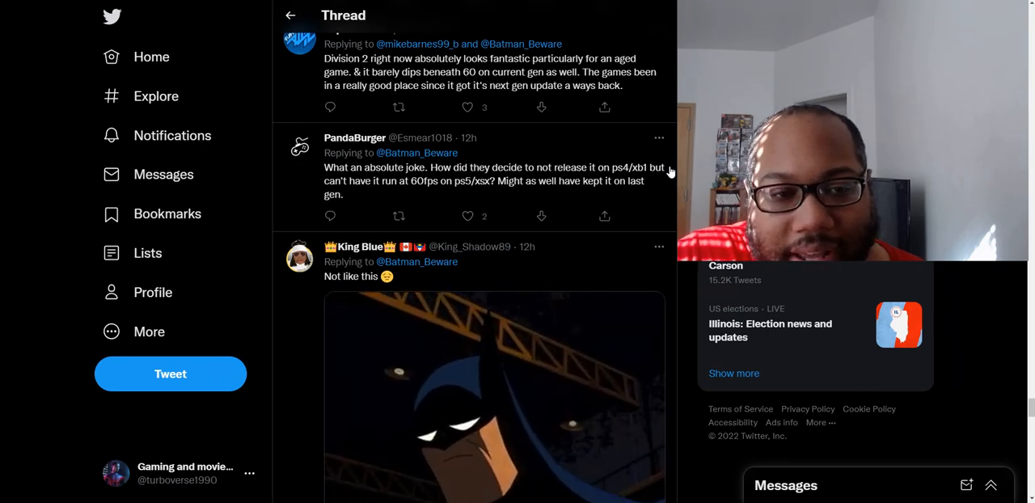
# Step: Scroll past 'Hard pass' and cancelled-preorder replies to the quote with the minimum PC specs image
pyautogui.scroll(-3)
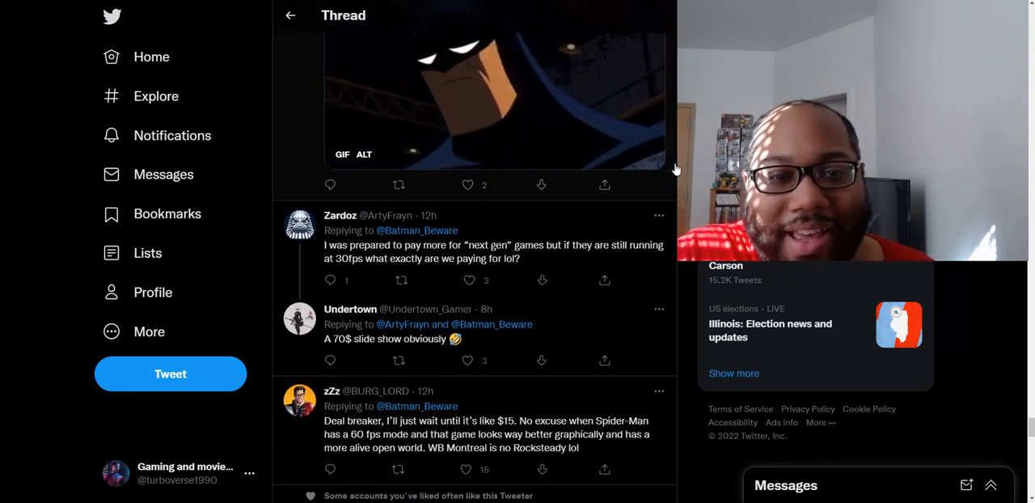
pyautogui.scroll(-3)
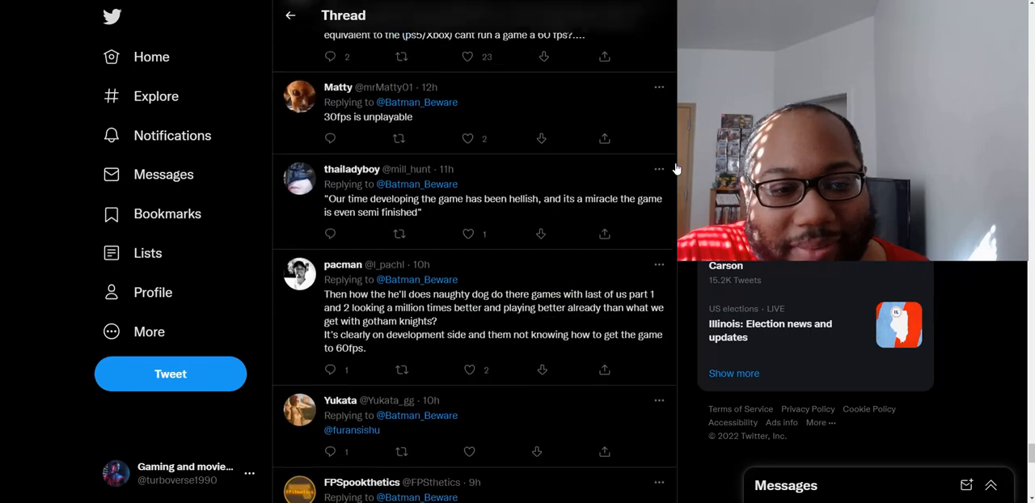
pyautogui.scroll(-3)
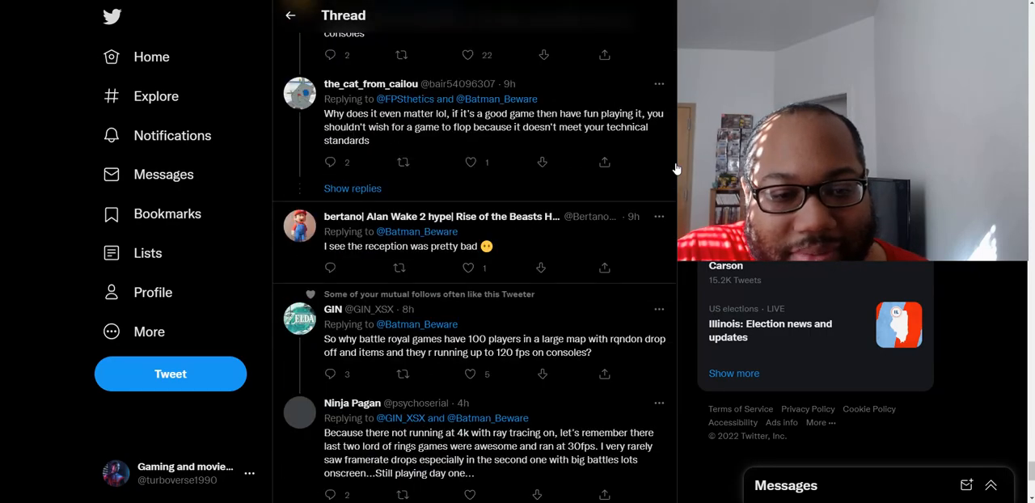
pyautogui.scroll(-3)
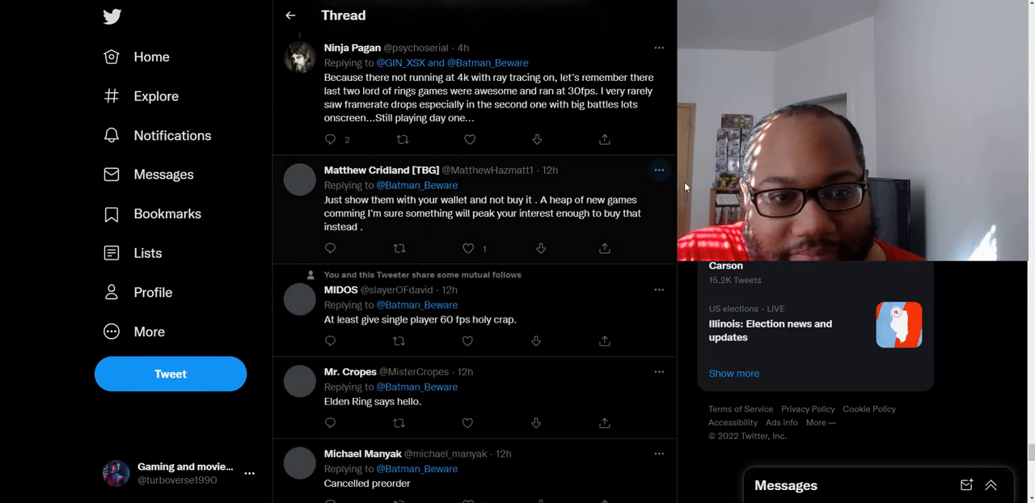
pyautogui.scroll(-3)
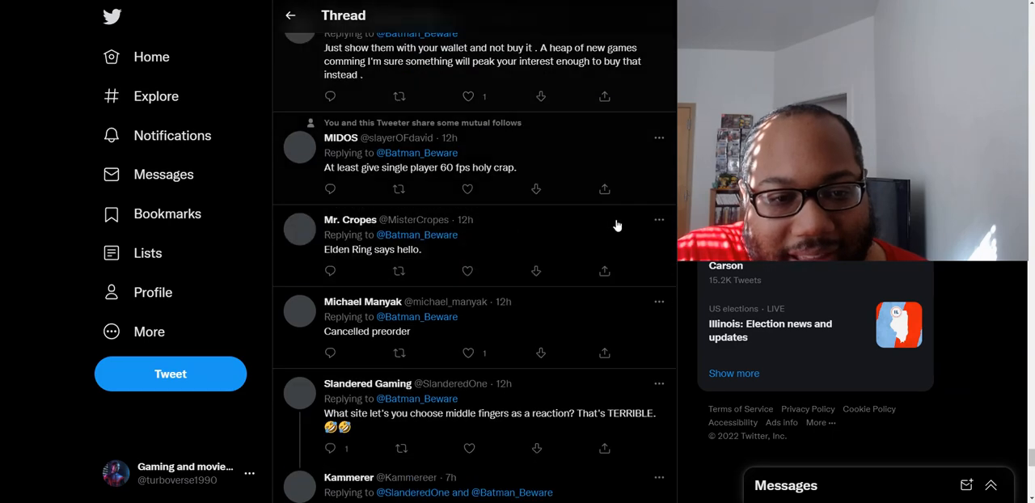
pyautogui.scroll(-3)
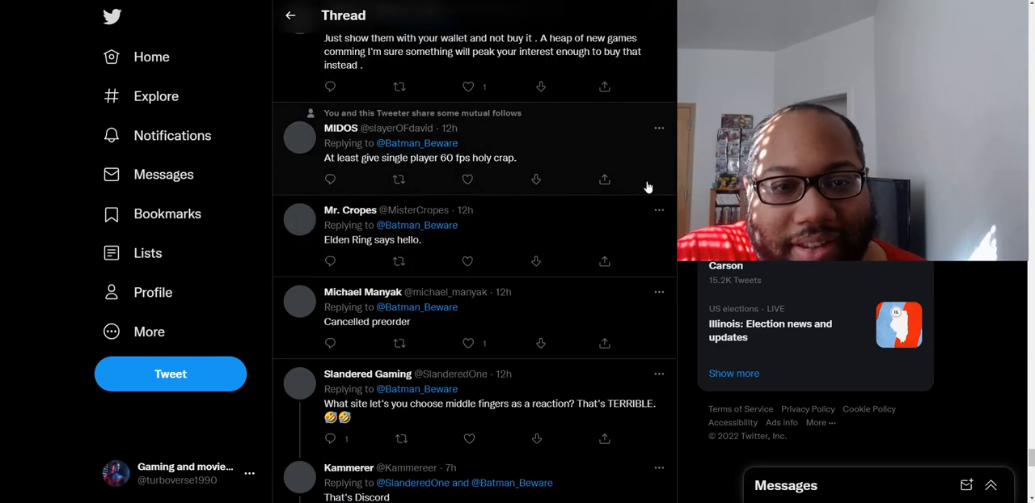
pyautogui.scroll(-3)
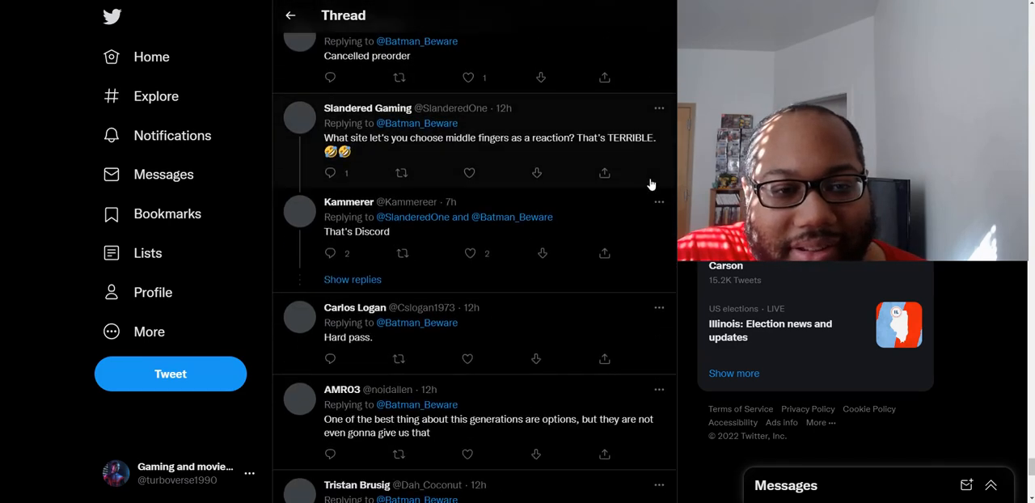
pyautogui.scroll(-3)
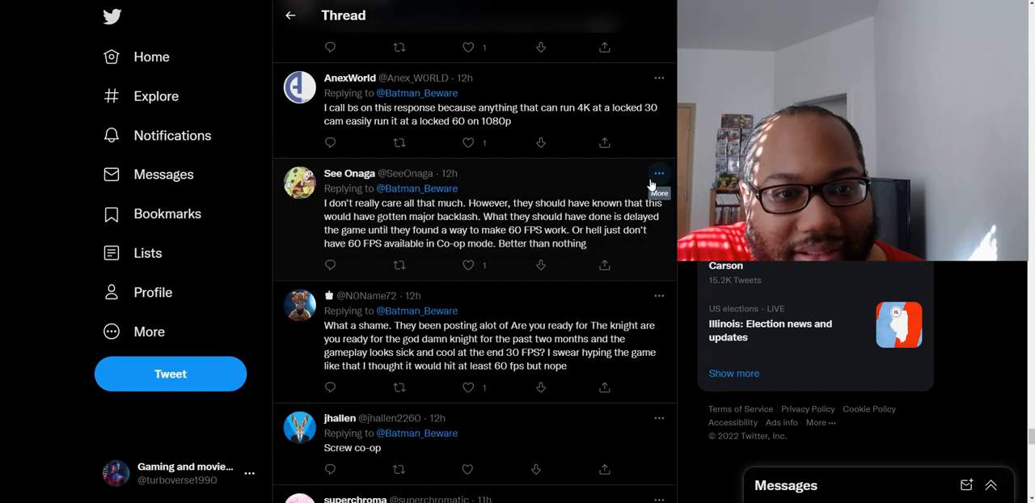
pyautogui.scroll(-3)
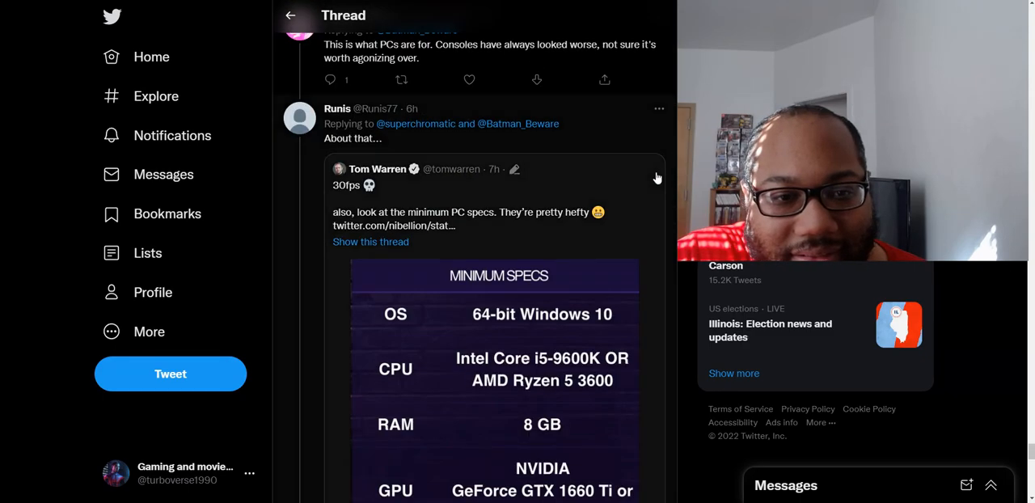
# Step: Return to the original 30FPS console post and its Quote Tweets showing '30FPS??? ON THE PS5???'
pyautogui.scroll(-3)
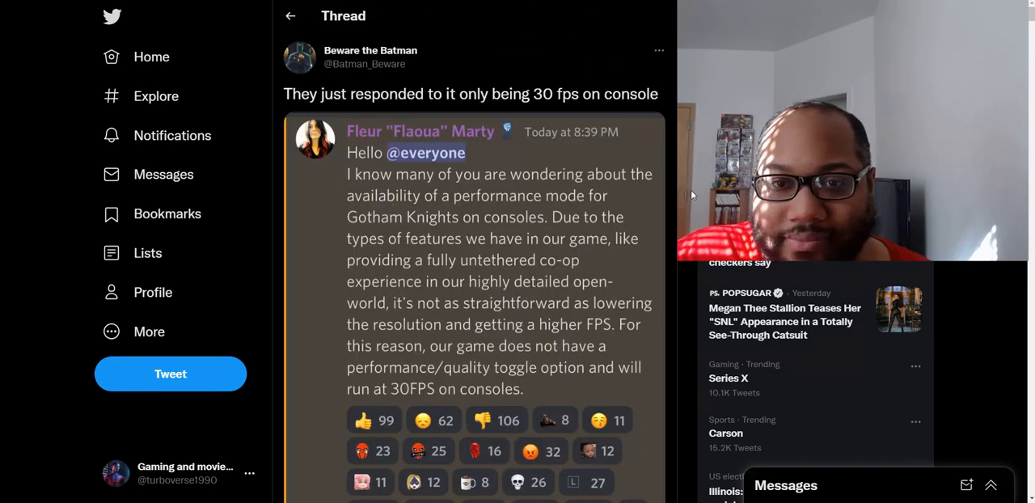
pyautogui.scroll(-3)
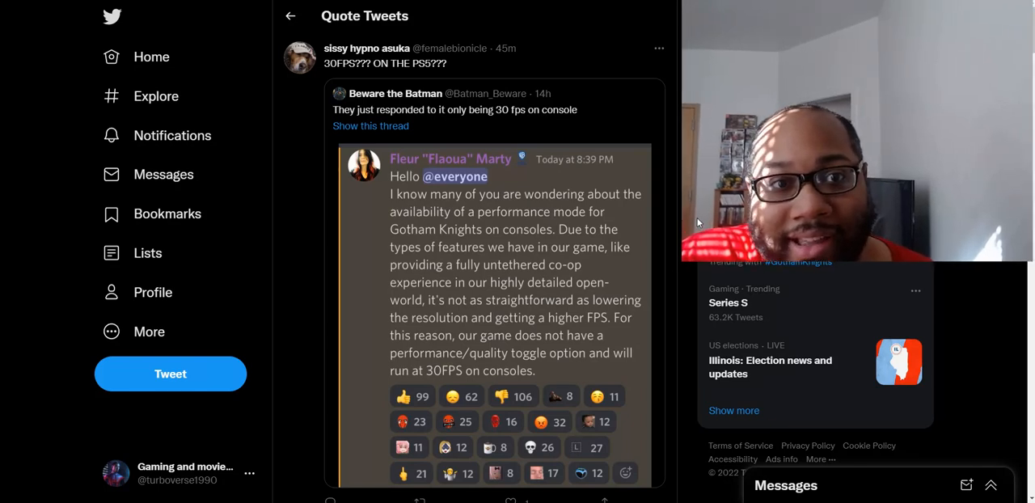
pyautogui.scroll(-3)
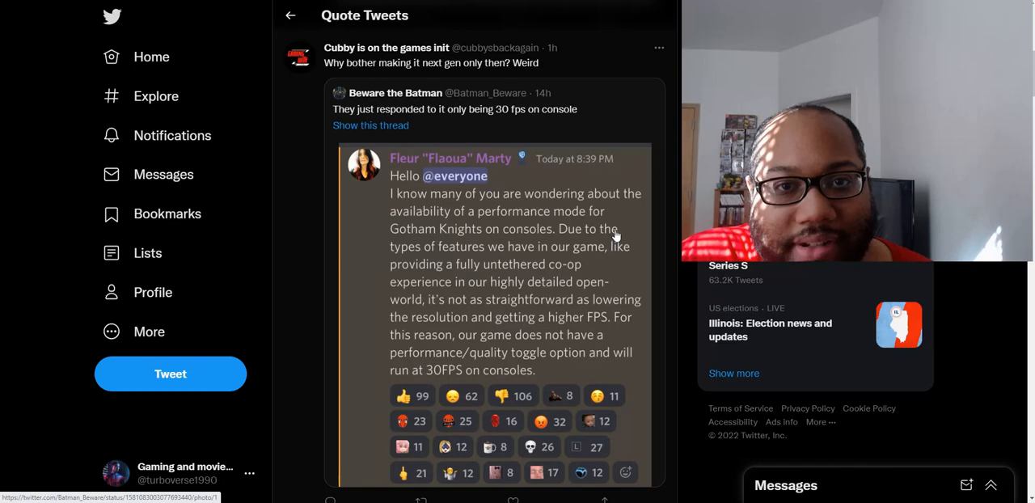
pyautogui.scroll(-3)
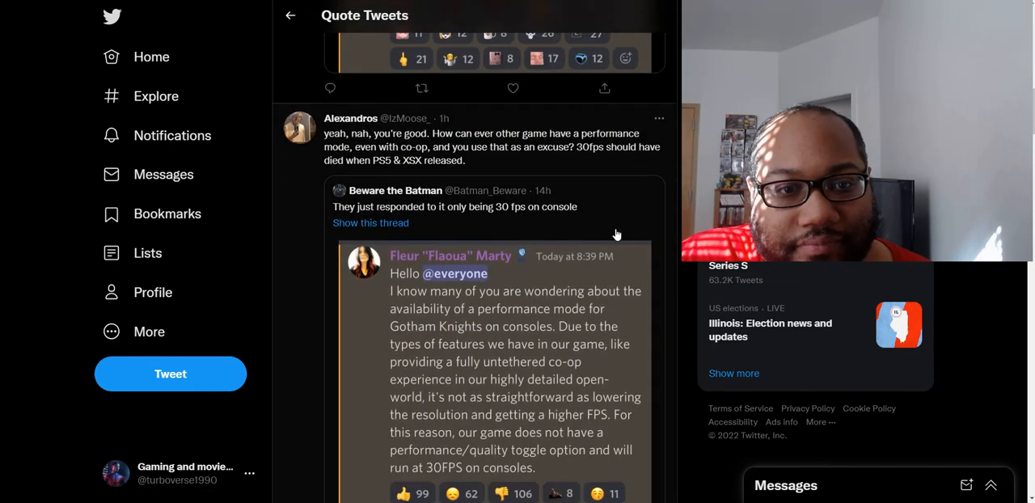
pyautogui.scroll(-3)
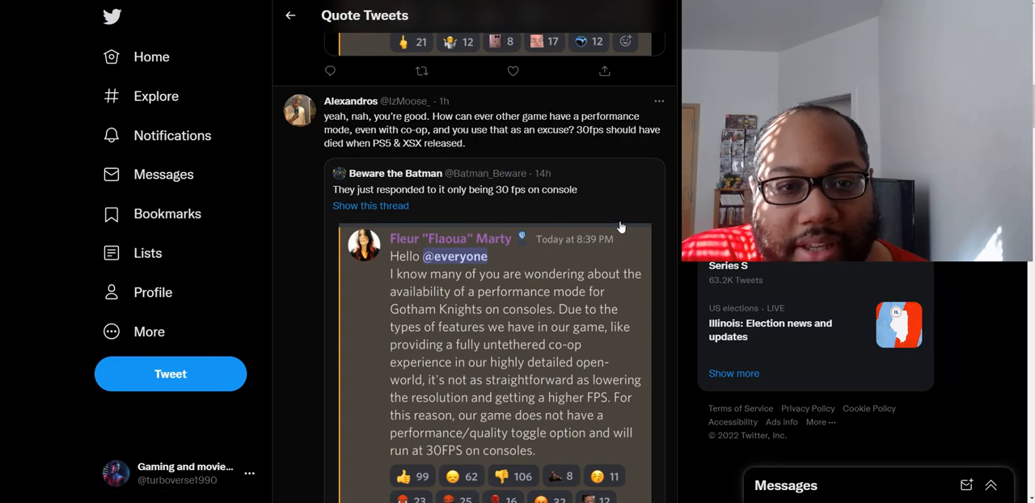
pyautogui.scroll(-3)
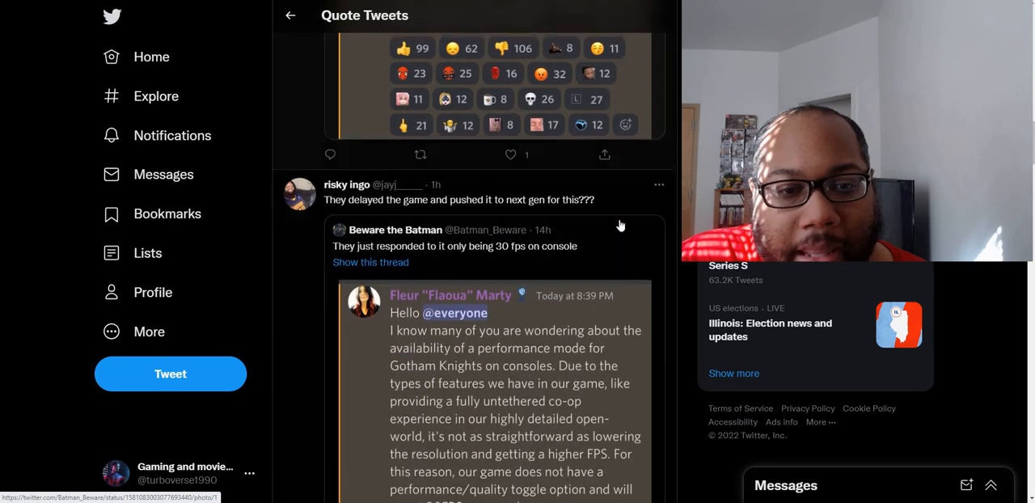
pyautogui.scroll(-3)
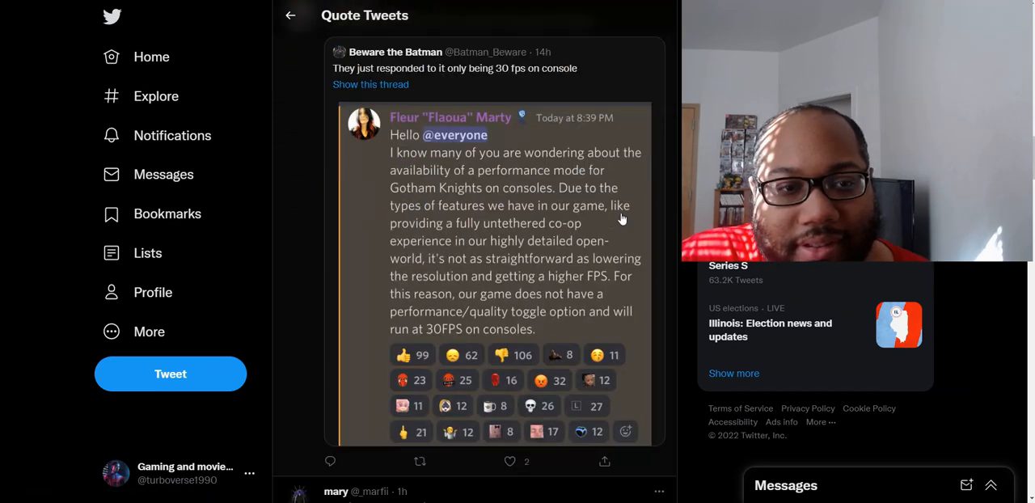
pyautogui.scroll(-3)
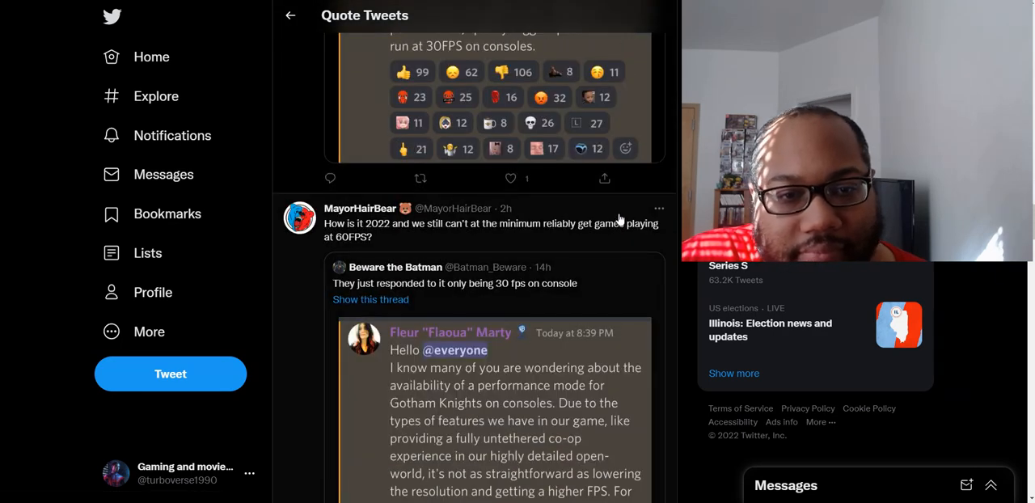
pyautogui.scroll(-3)
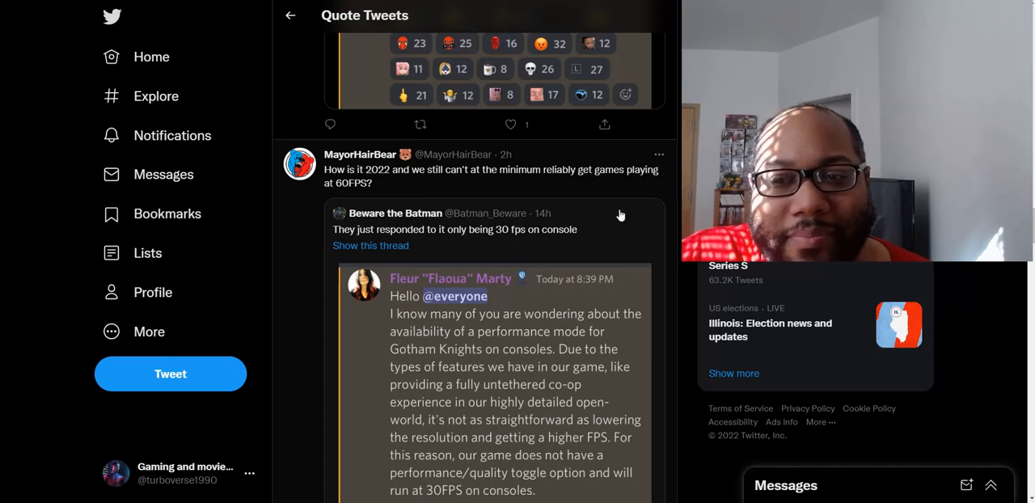
pyautogui.scroll(-3)
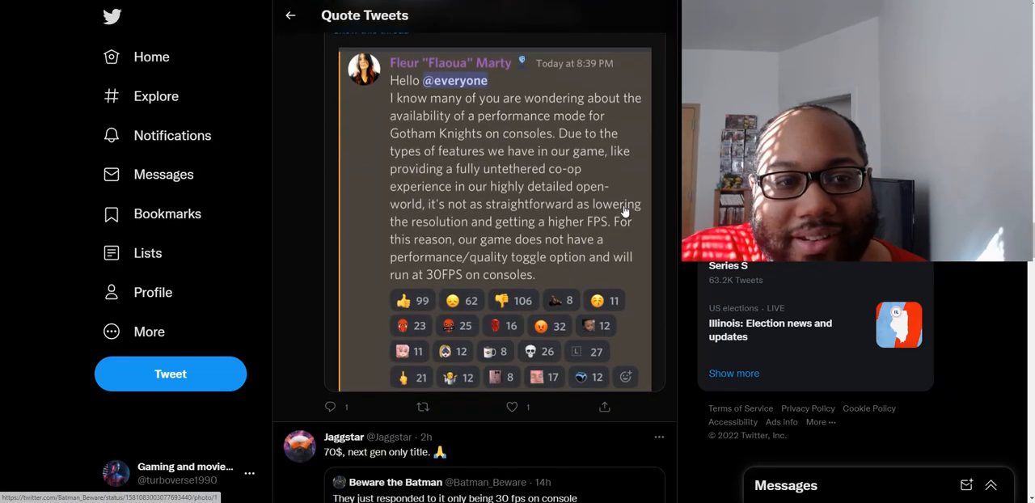
pyautogui.scroll(-3)
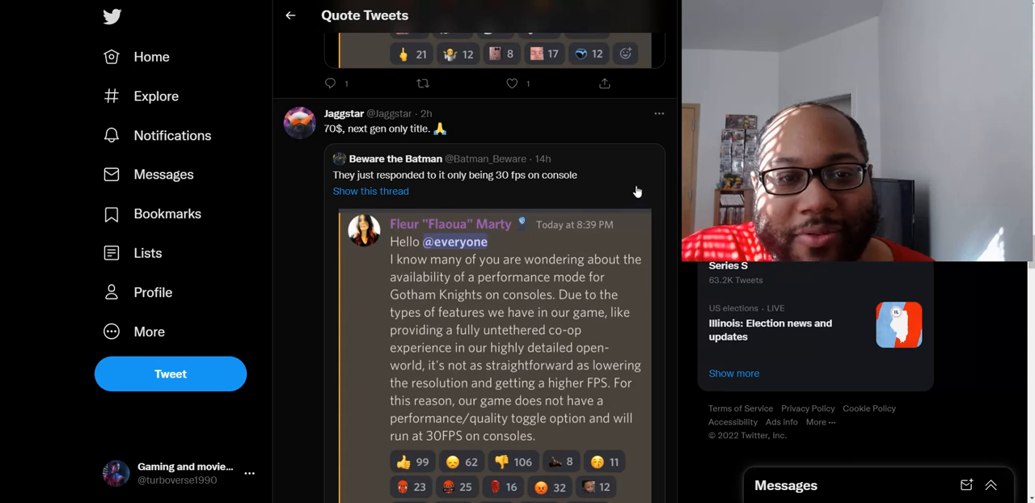
pyautogui.scroll(-3)
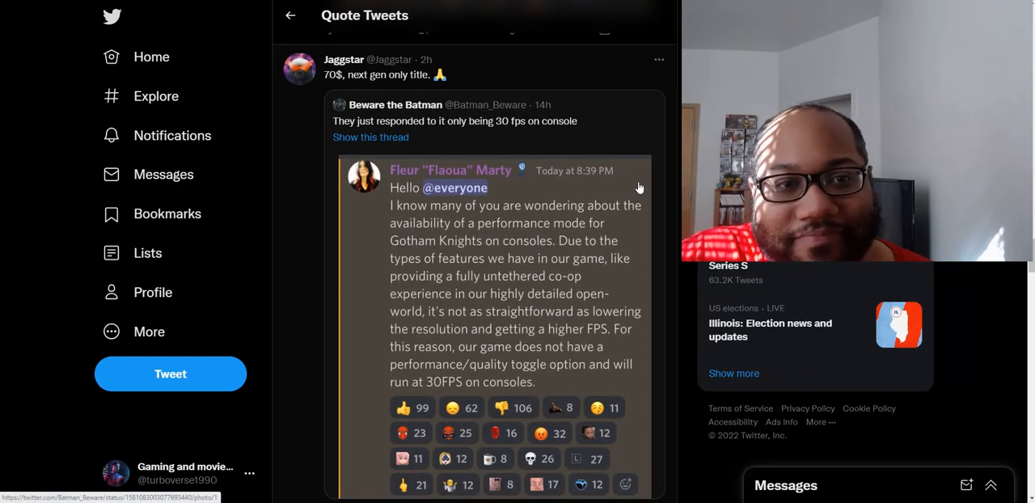
pyautogui.moveTo(408, 115)
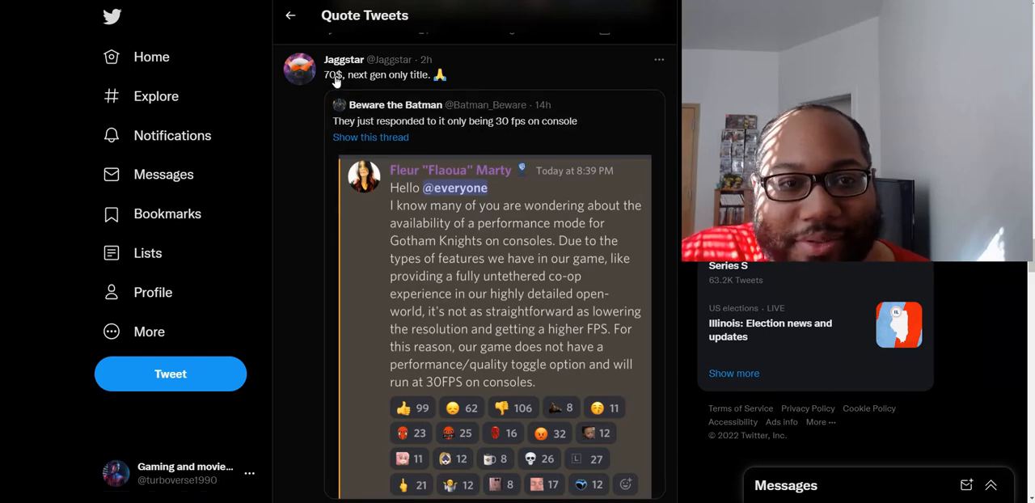
pyautogui.scroll(-3)
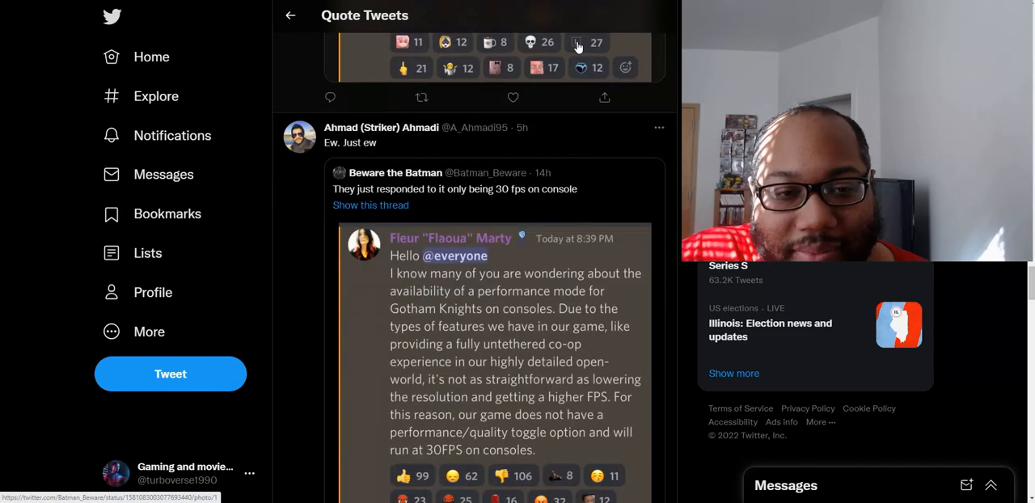
pyautogui.scroll(-3)
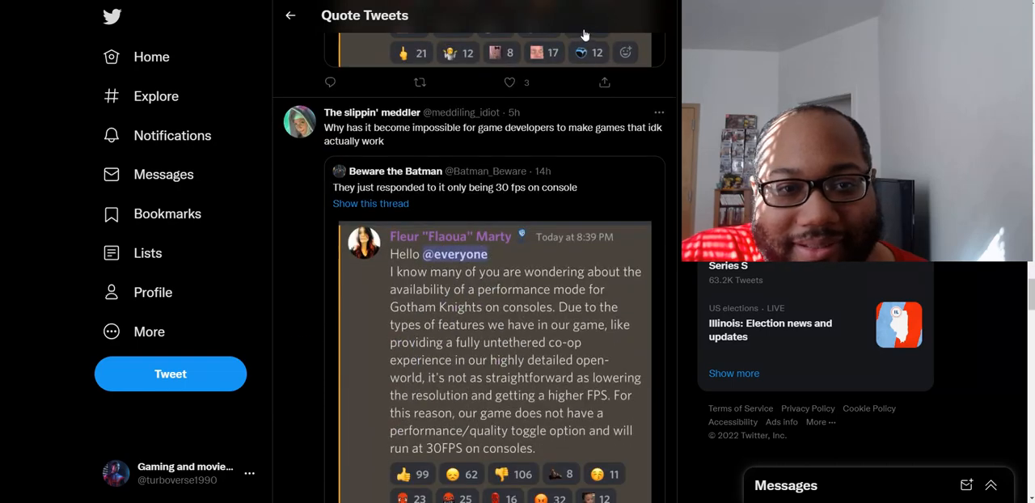
pyautogui.scroll(-3)
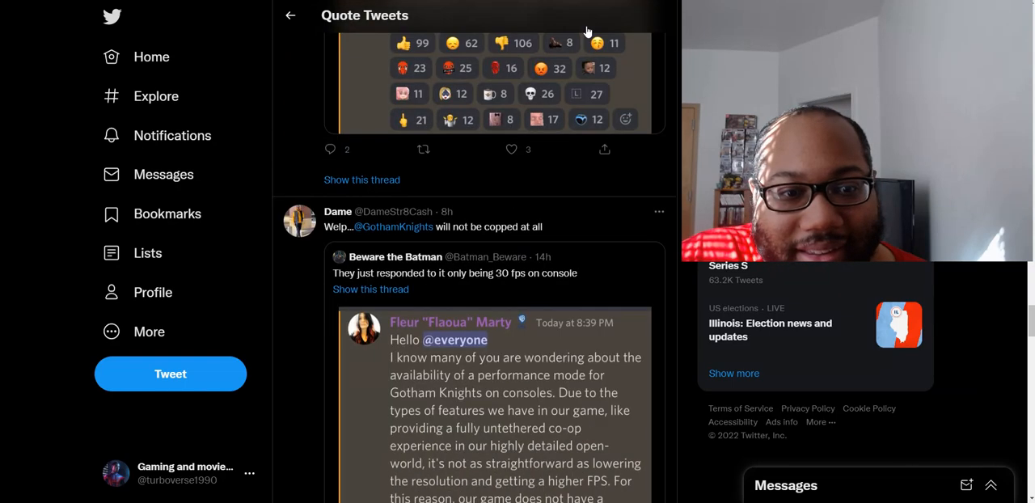
pyautogui.scroll(-3)
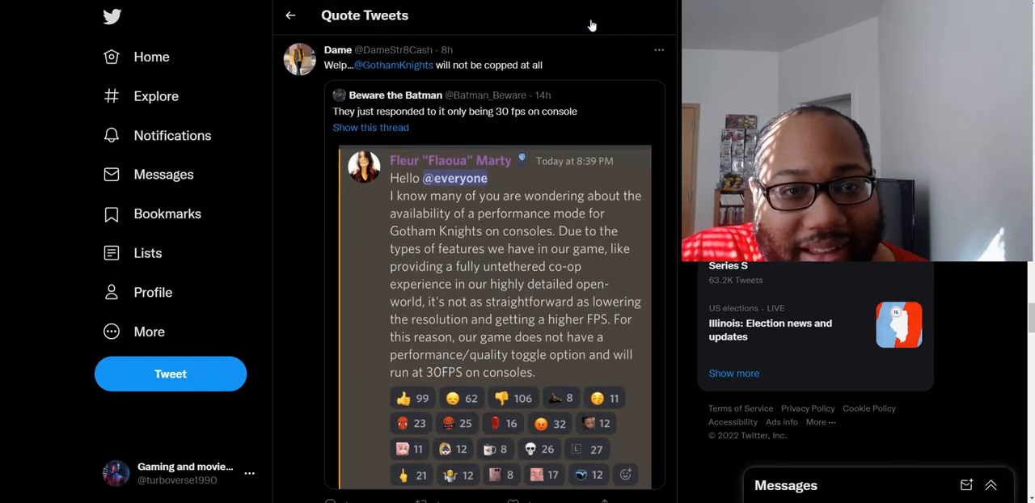
pyautogui.scroll(-3)
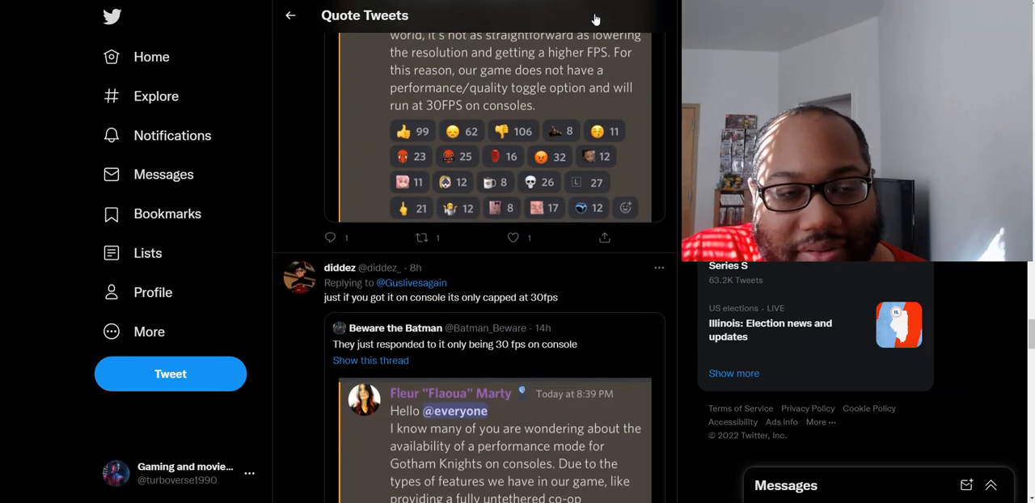
pyautogui.scroll(-3)
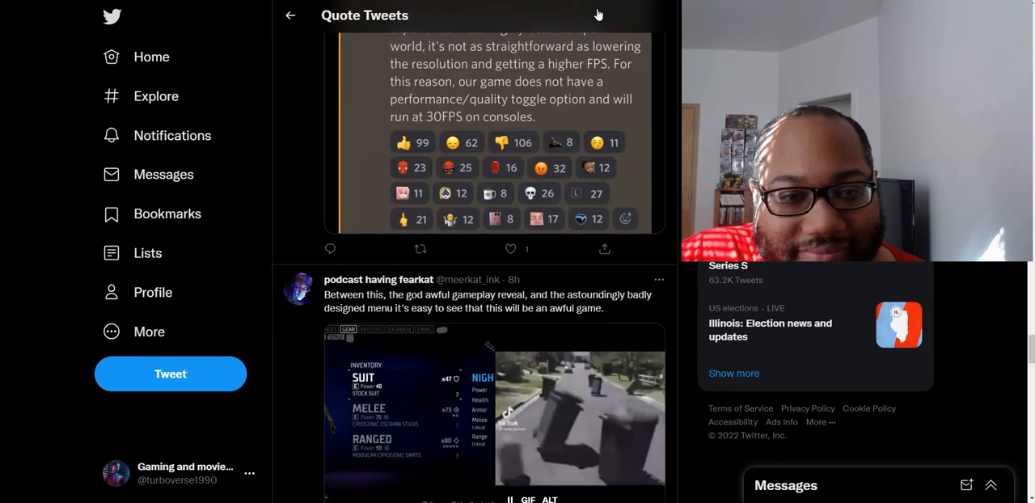
pyautogui.scroll(-3)
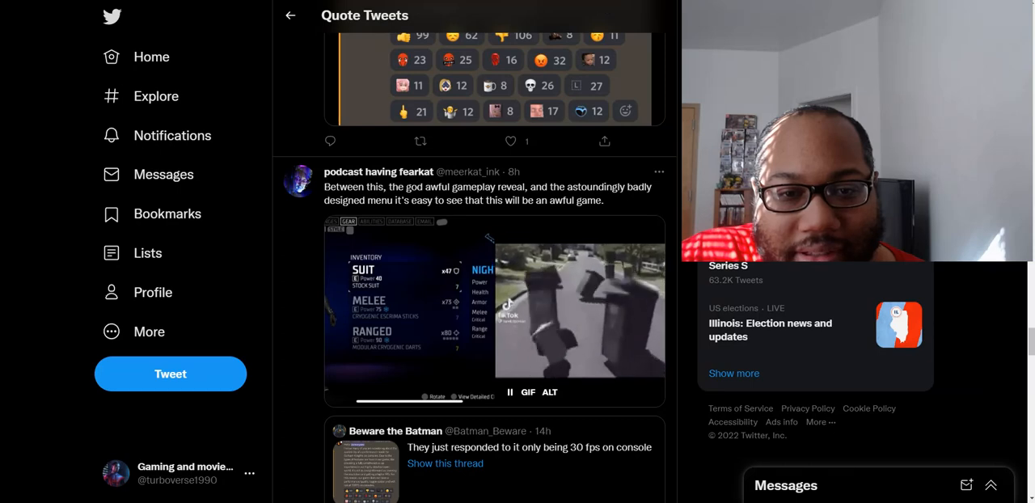
pyautogui.scroll(-3)
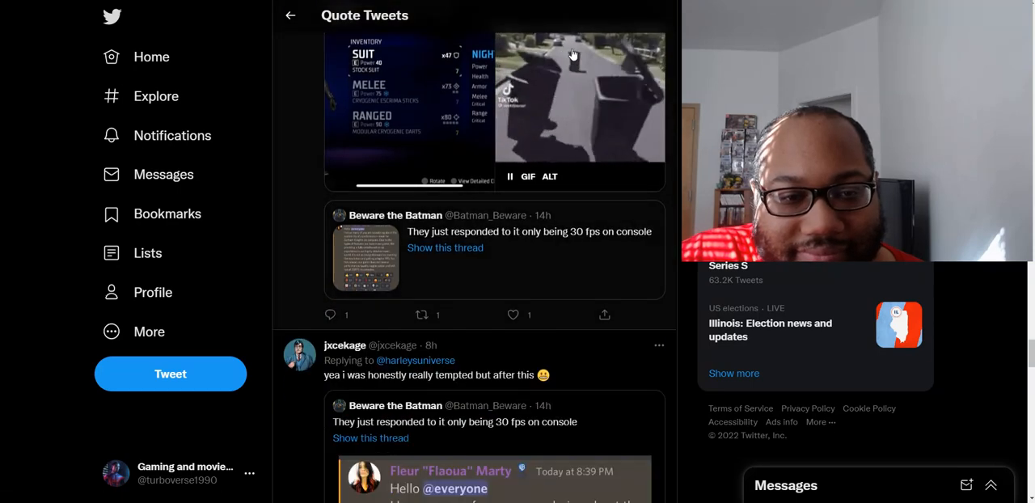
pyautogui.scroll(-3)
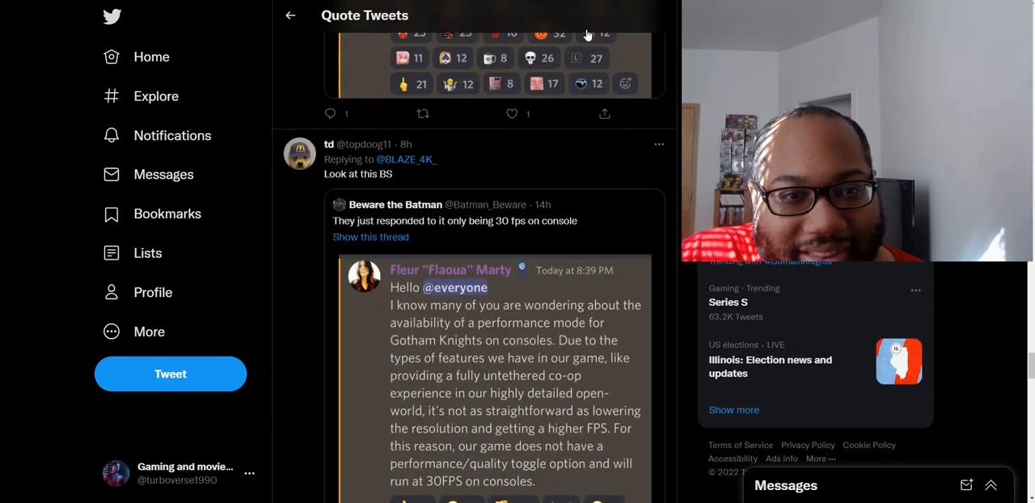
pyautogui.scroll(-3)
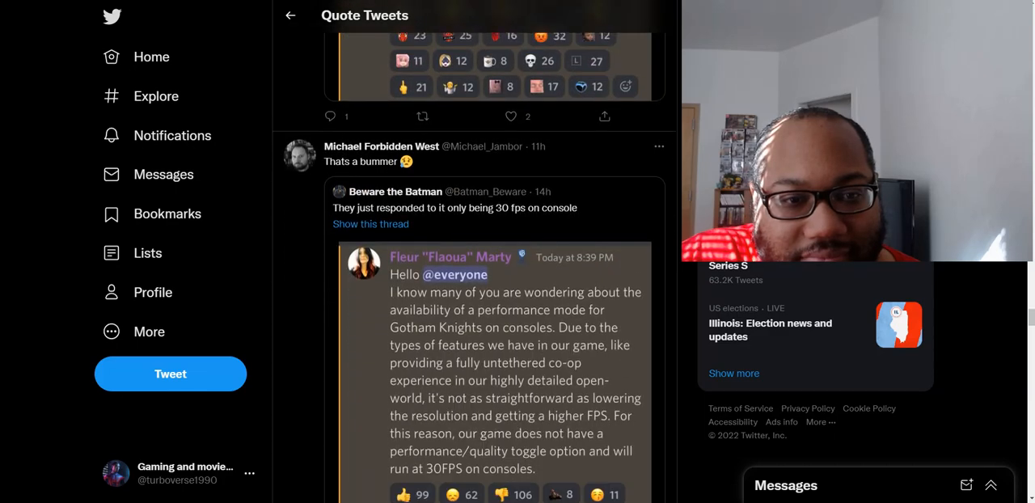
pyautogui.scroll(-3)
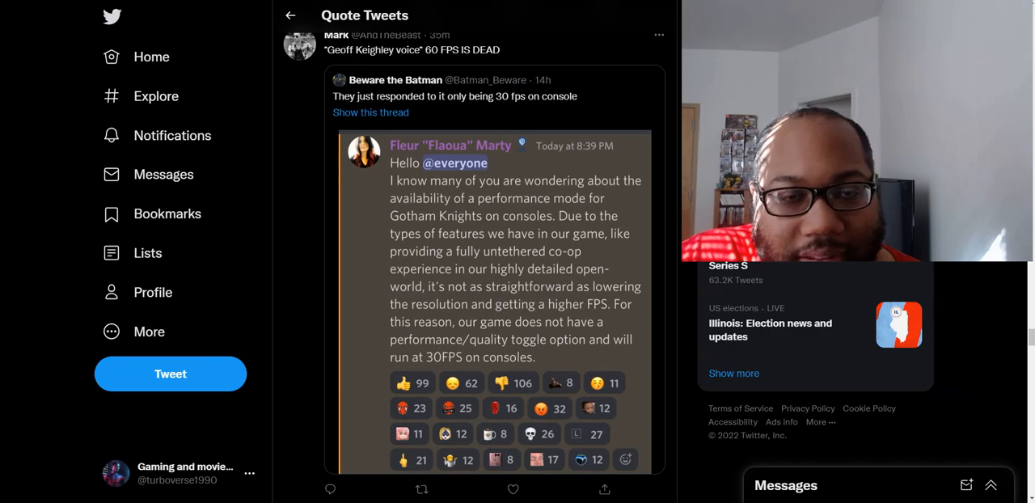
pyautogui.scroll(-3)
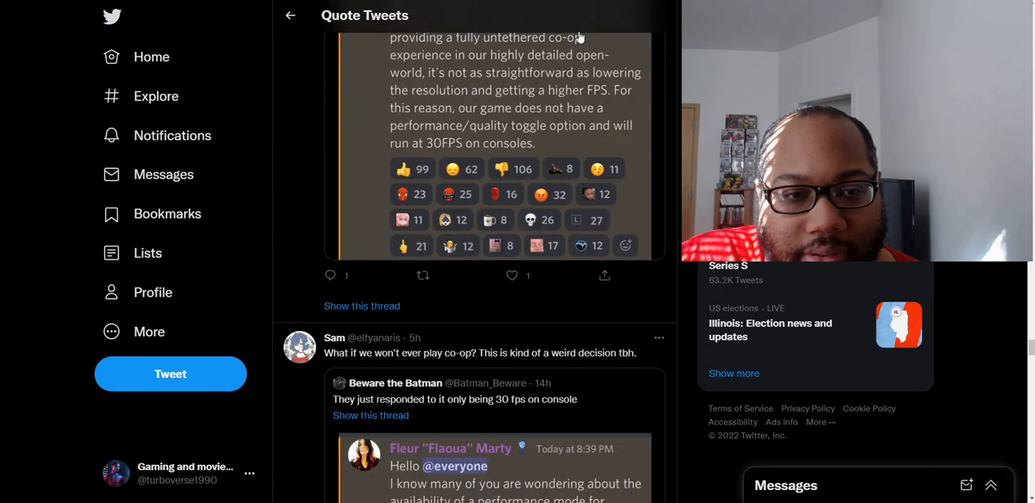
pyautogui.scroll(-3)
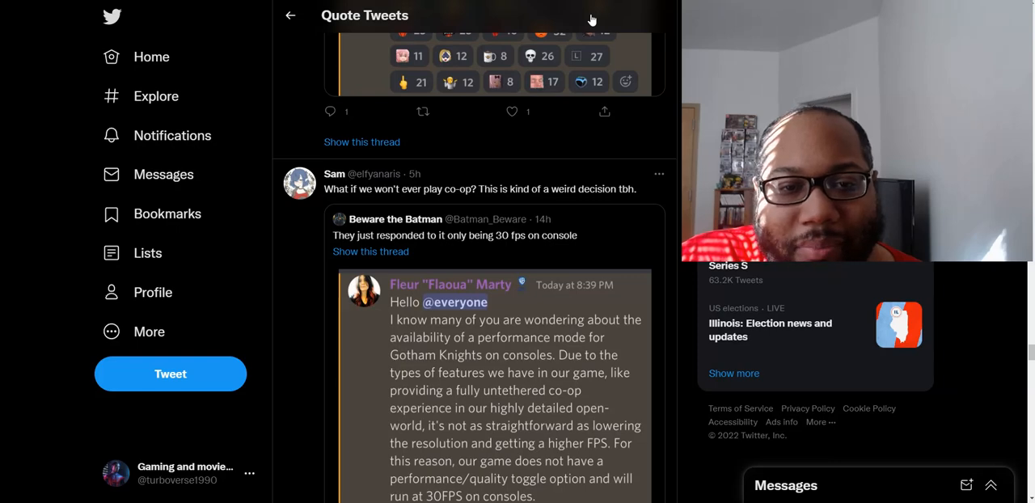
pyautogui.scroll(-3)
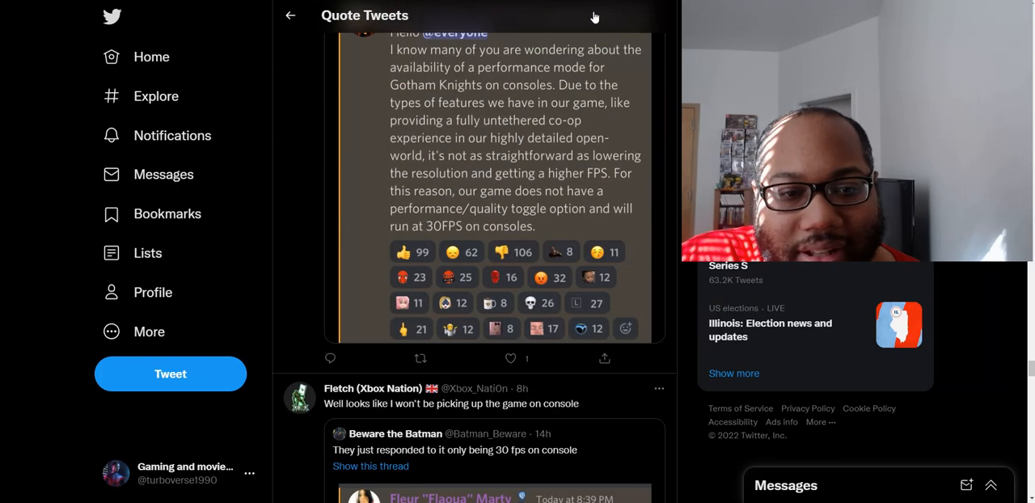
pyautogui.scroll(-3)
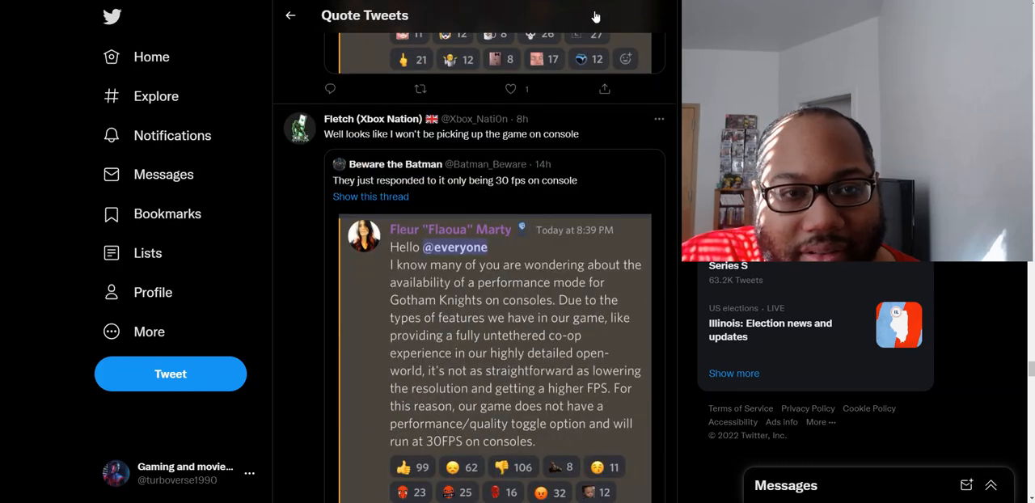
pyautogui.scroll(-3)
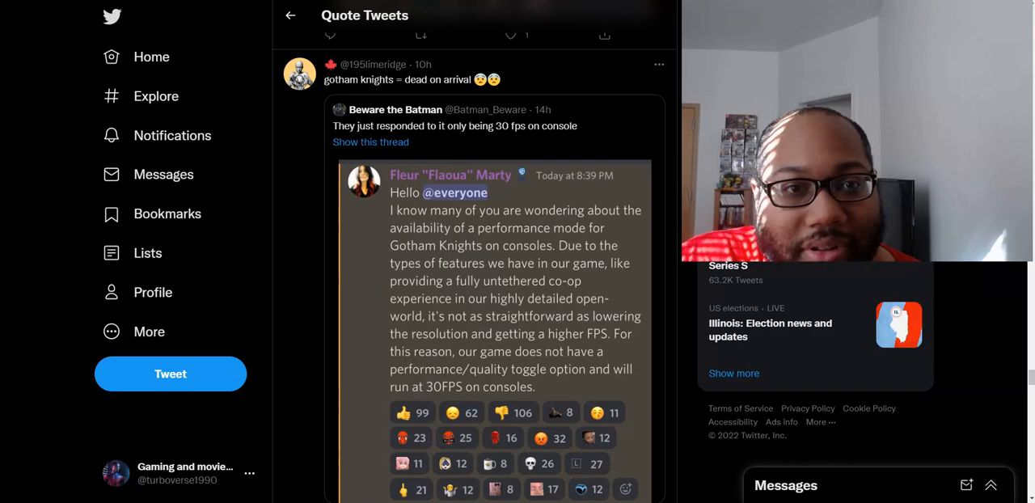
pyautogui.scroll(-3)
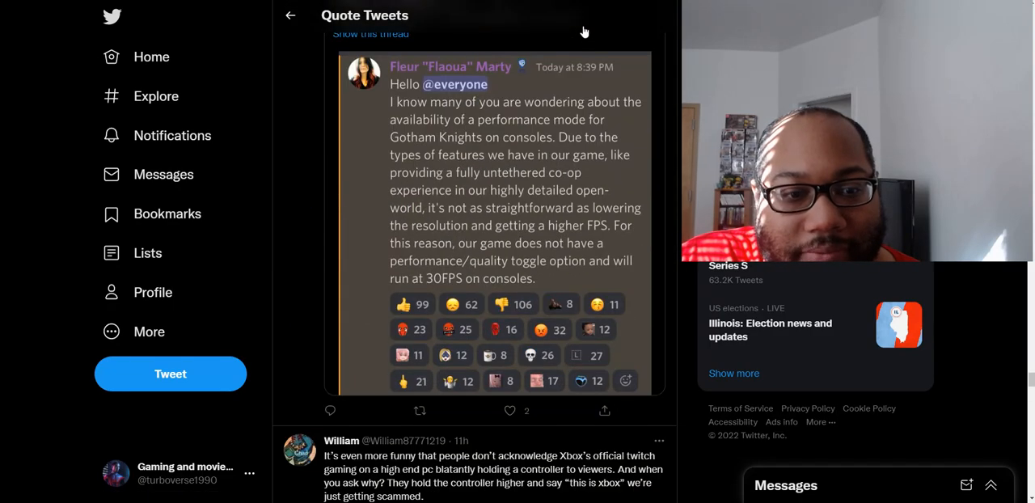
pyautogui.scroll(-3)
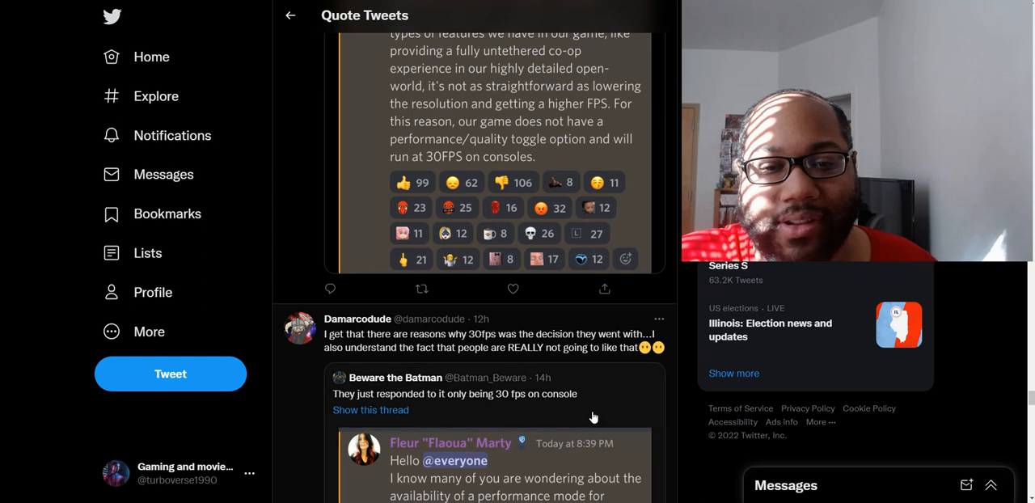
pyautogui.click(370, 411)
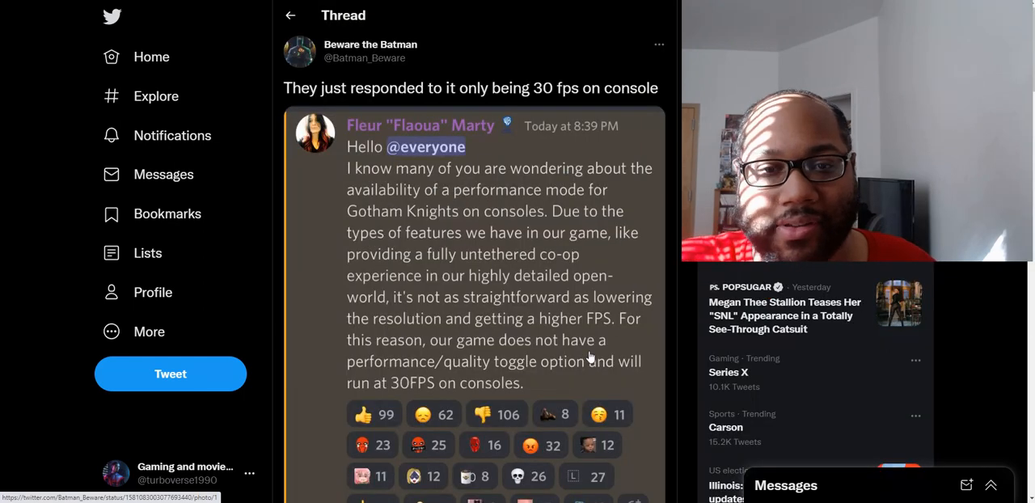